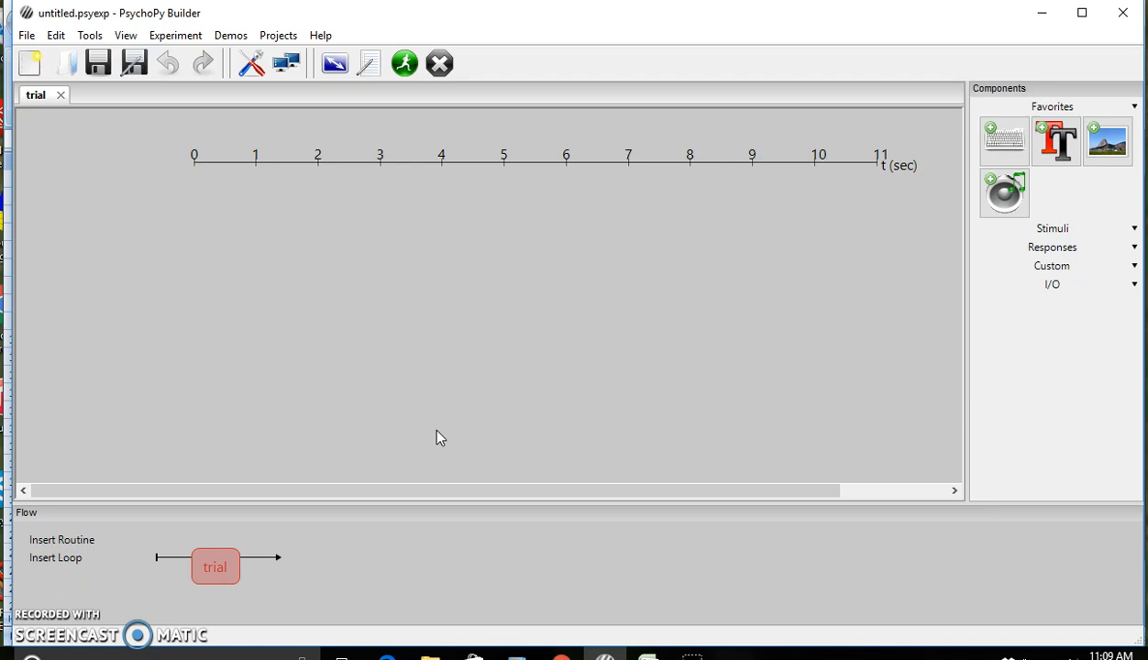
pyautogui.moveTo(646, 547)
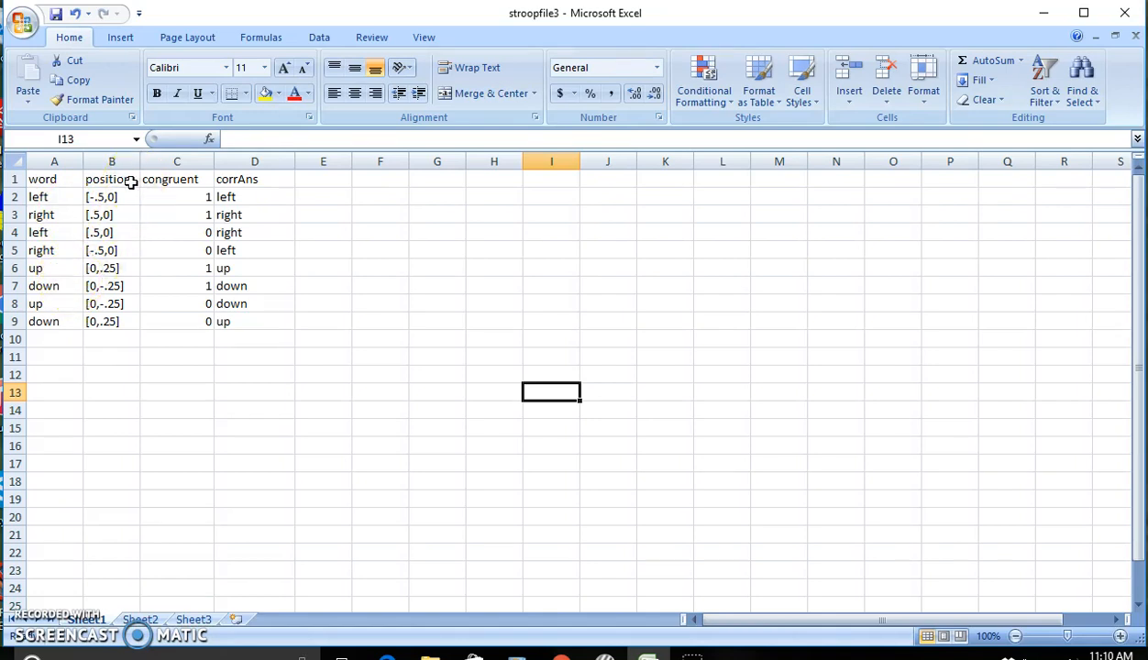
pyautogui.moveTo(130, 196)
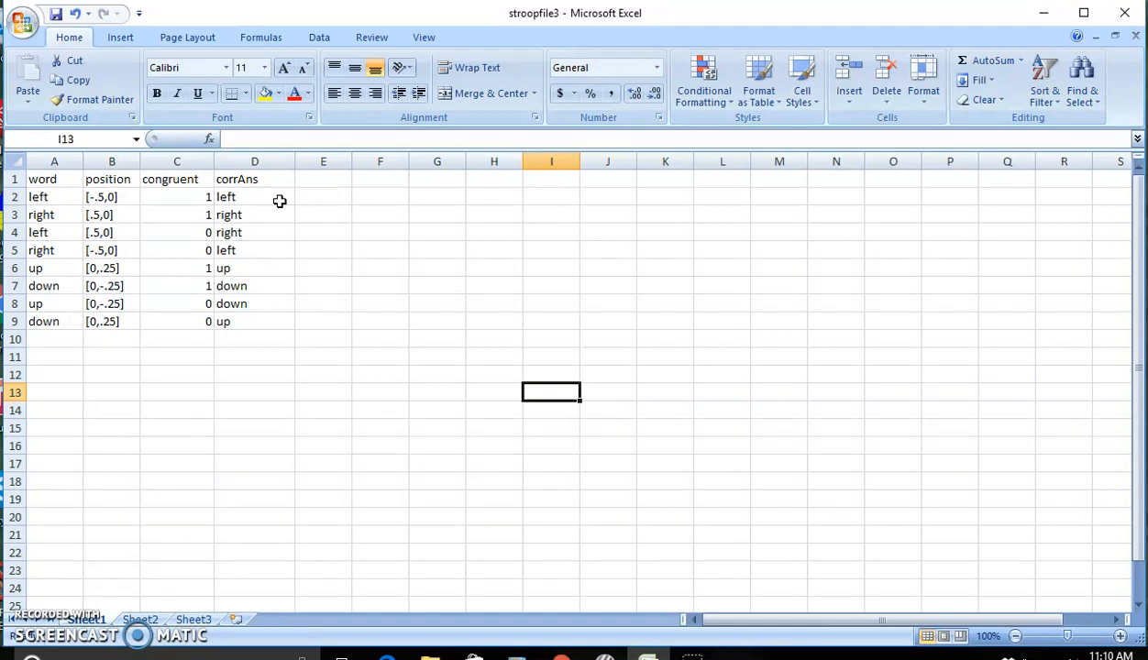
pyautogui.moveTo(571, 440)
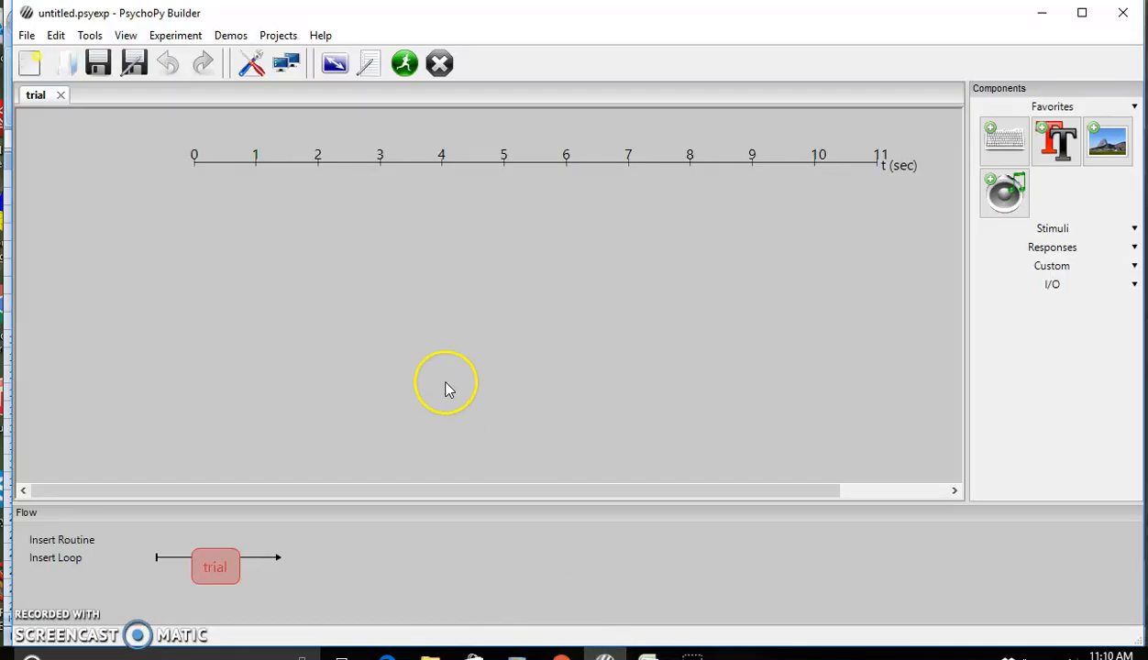
pyautogui.moveTo(832, 257)
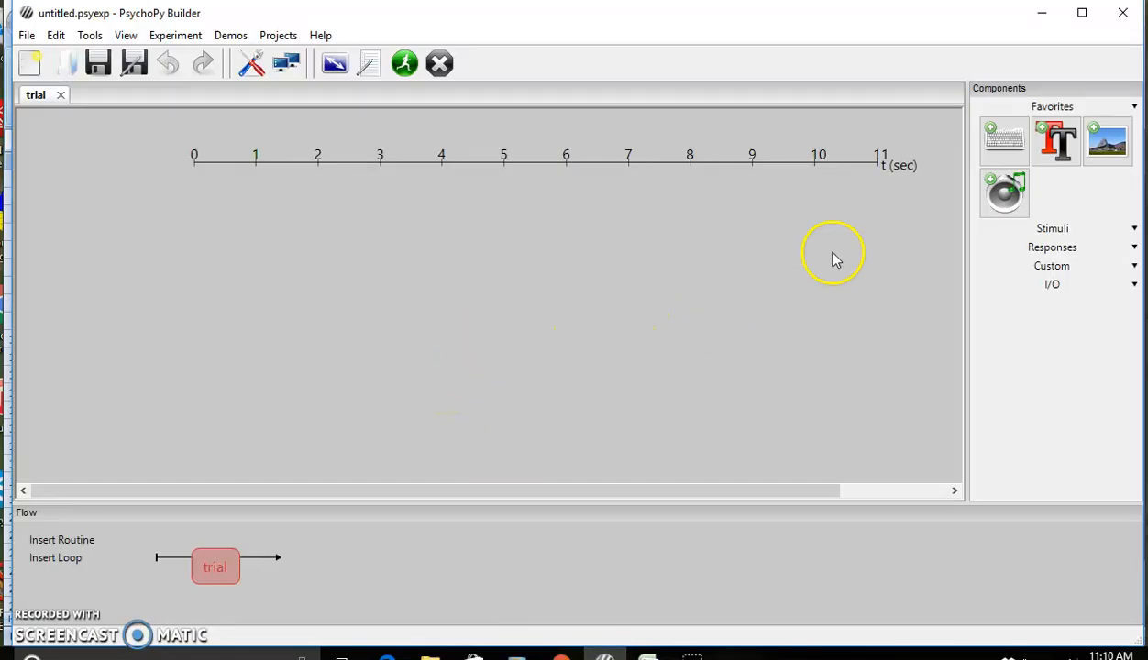
pyautogui.moveTo(1057, 143)
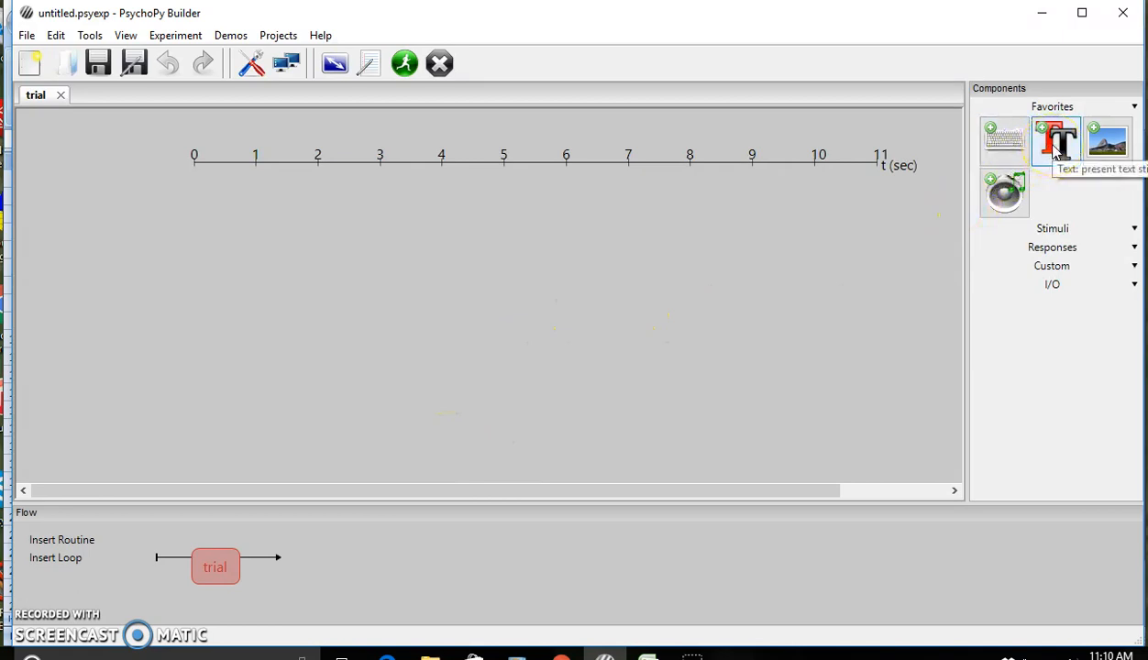
# - Add a Text component to the trial routine, starting at 0.5 s with 2 s duration
pyautogui.click(1056, 142)
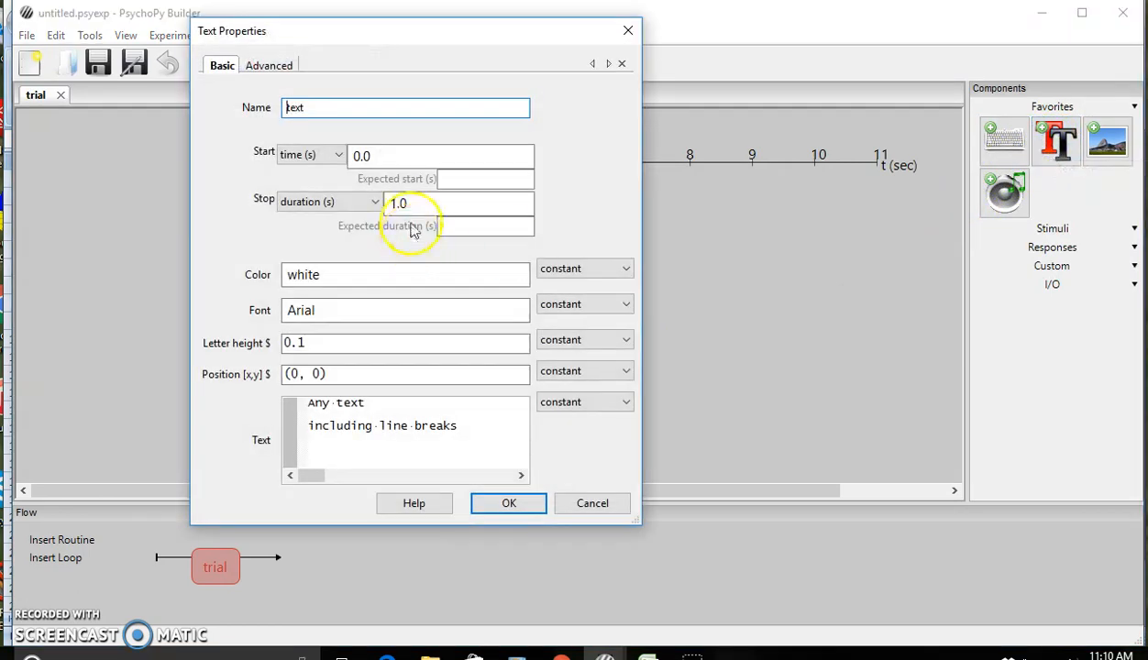
pyautogui.click(397, 202)
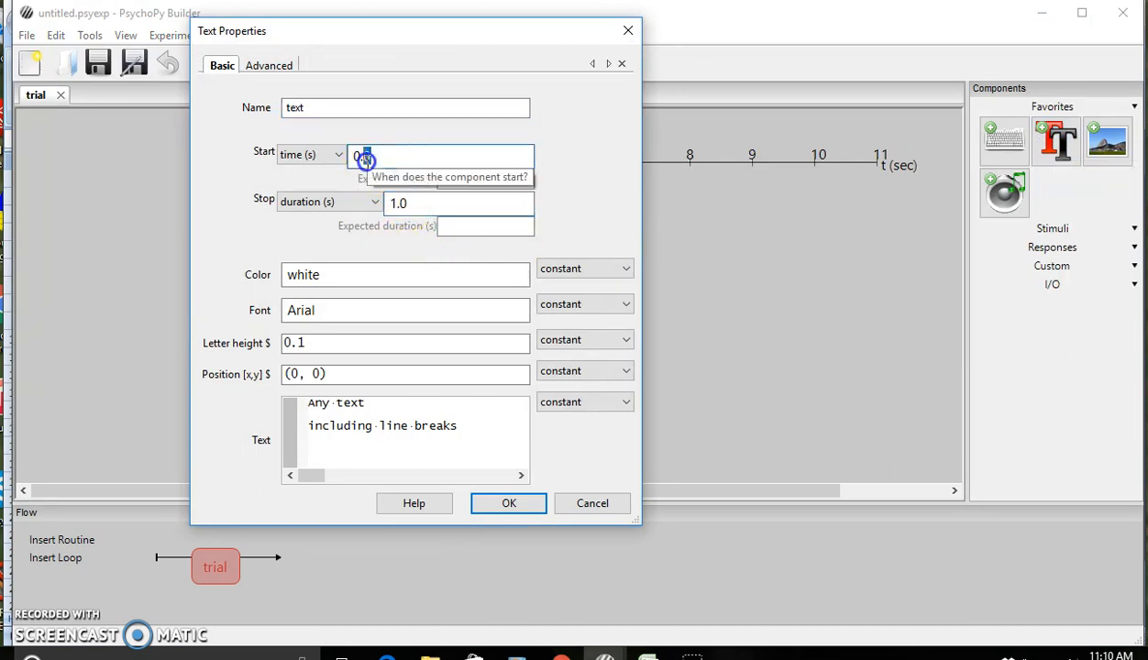
pyautogui.write('0.5')
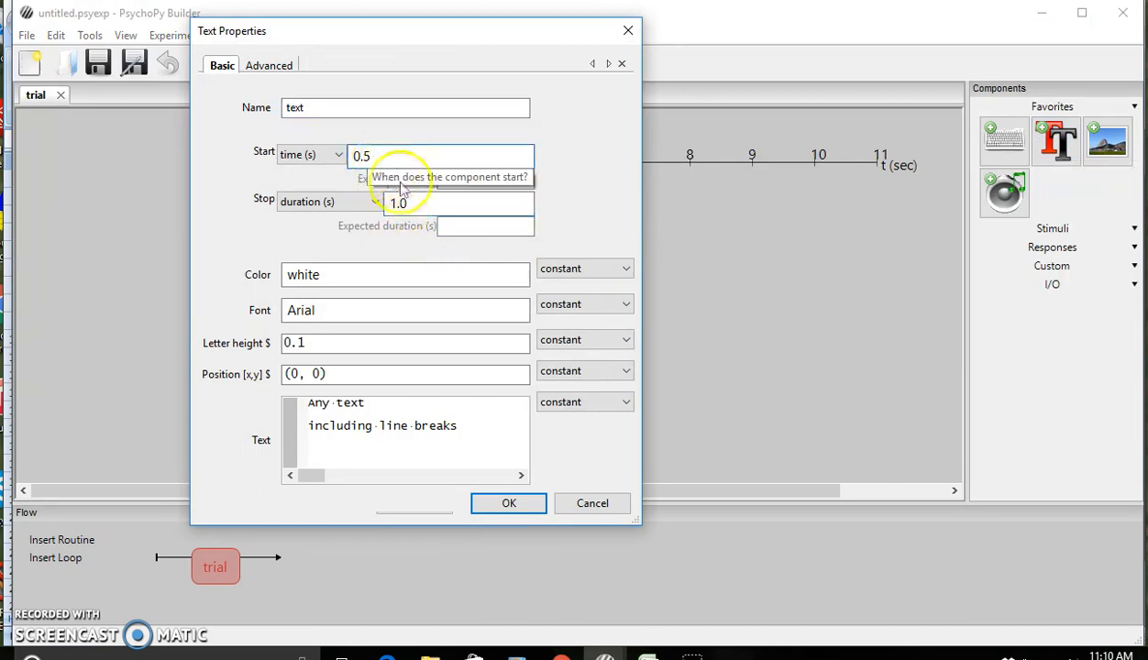
pyautogui.click(399, 202)
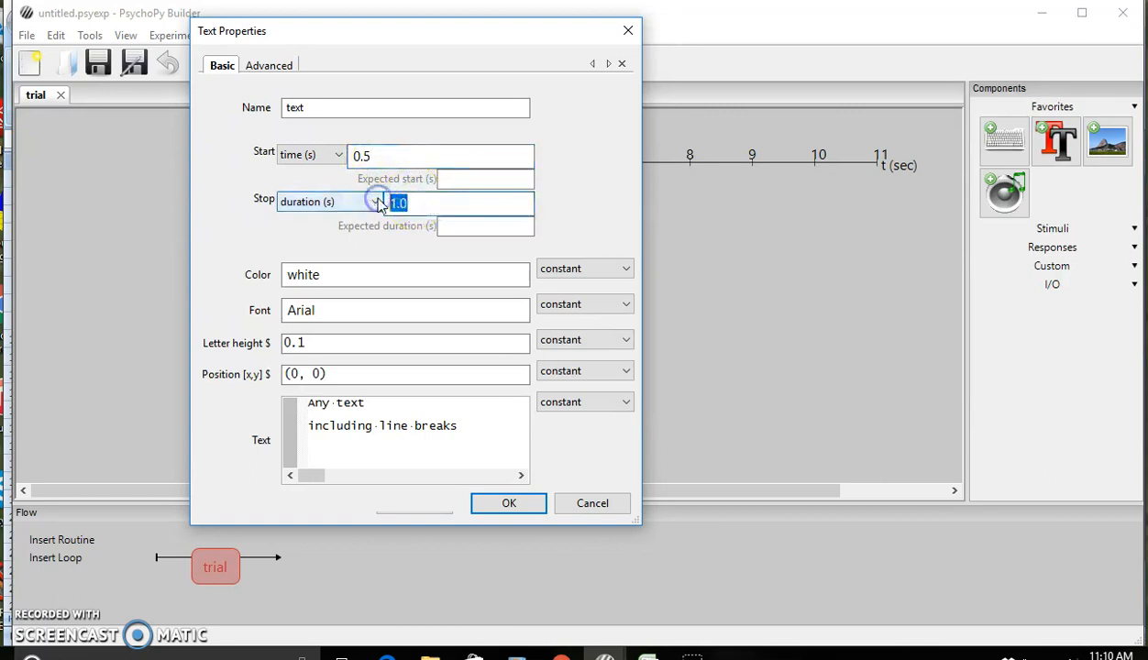
pyautogui.write('2')
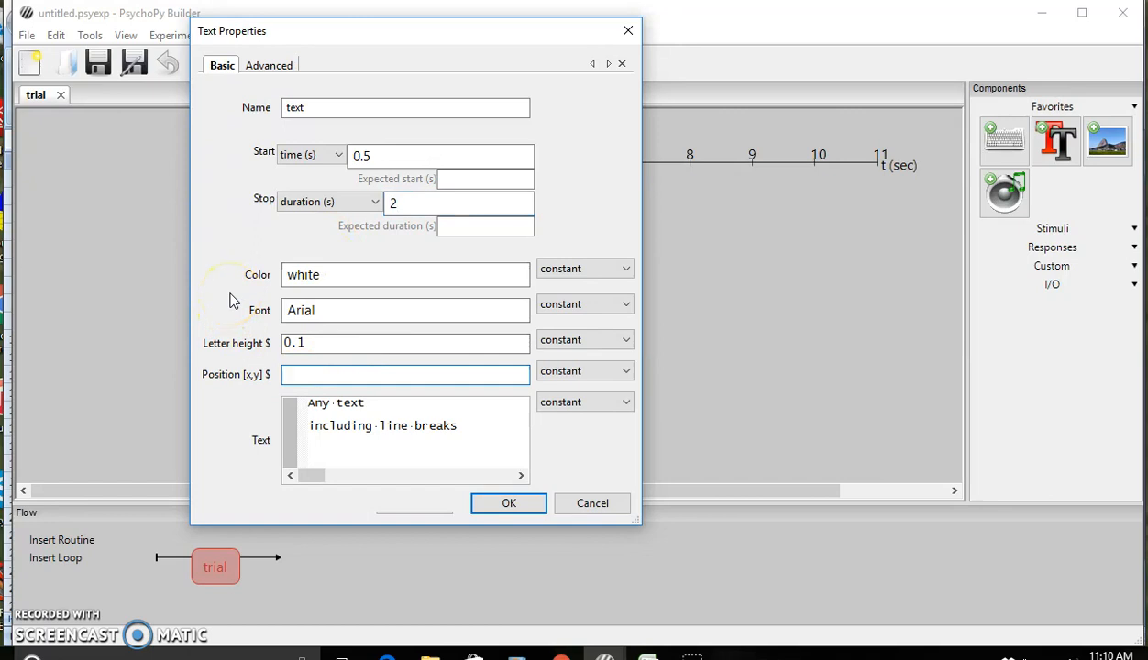
# - Set position to 'position' and text to '$word', both updating every repeat
pyautogui.write('position')
pyautogui.click(405, 439)
pyautogui.write('$')
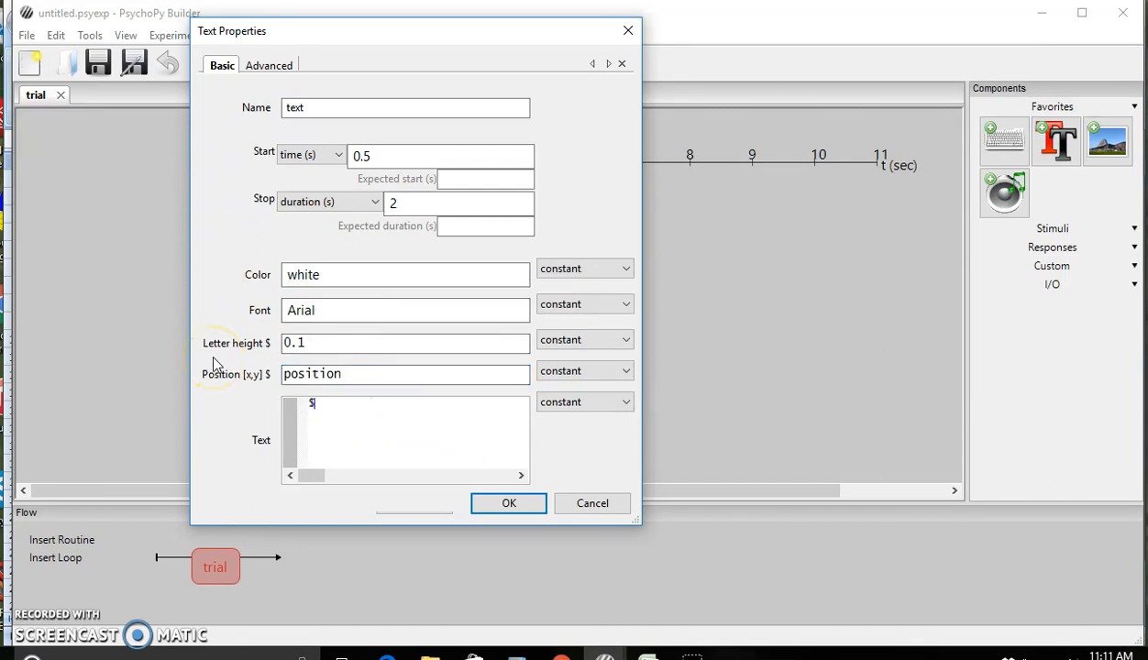
pyautogui.write('word')
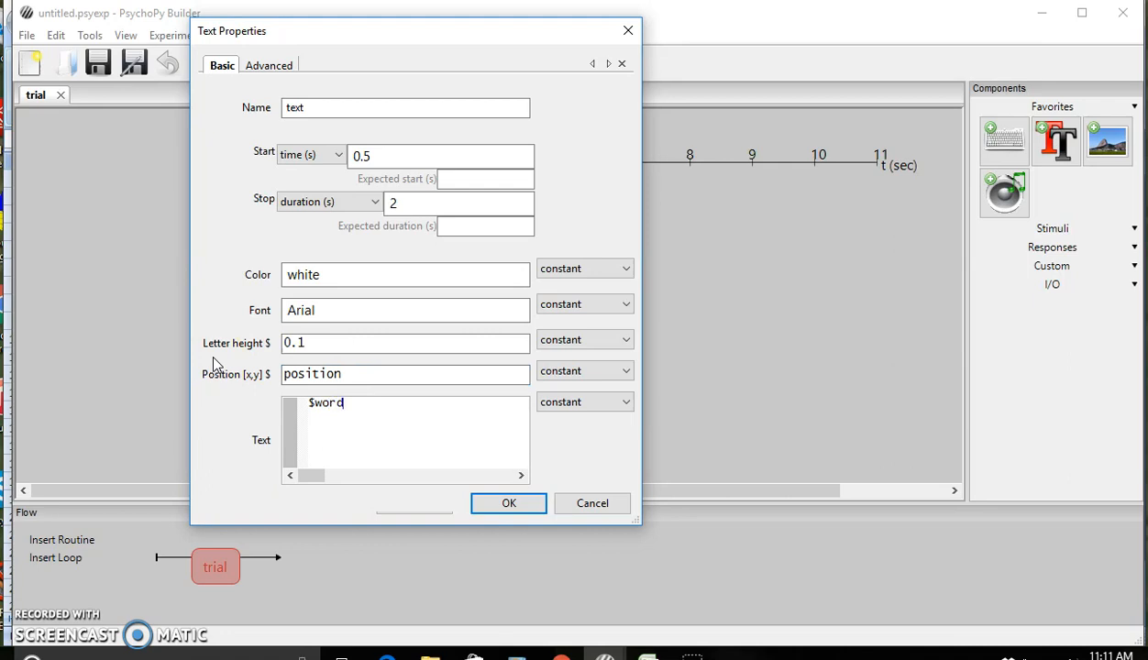
pyautogui.click(584, 374)
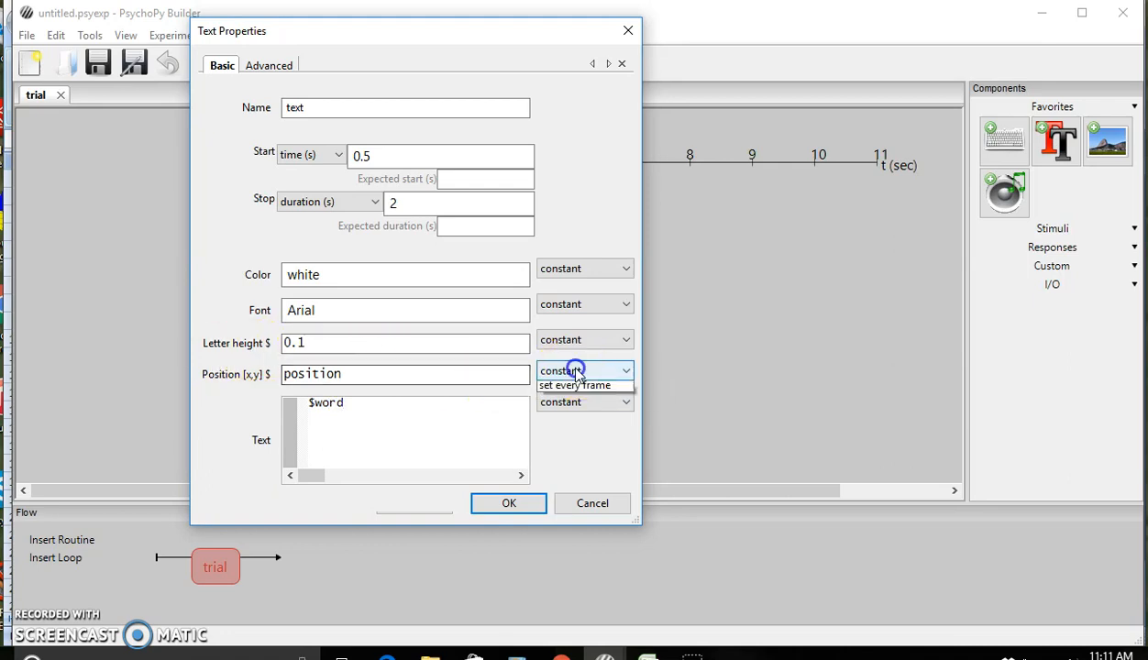
pyautogui.click(584, 370)
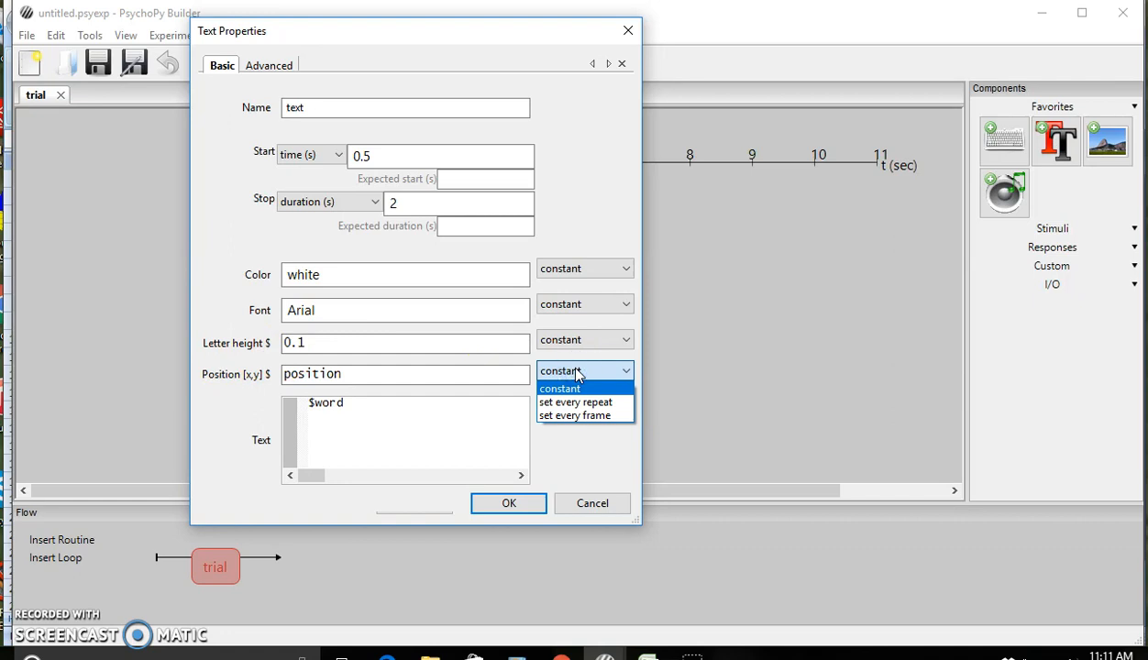
pyautogui.moveTo(574, 402)
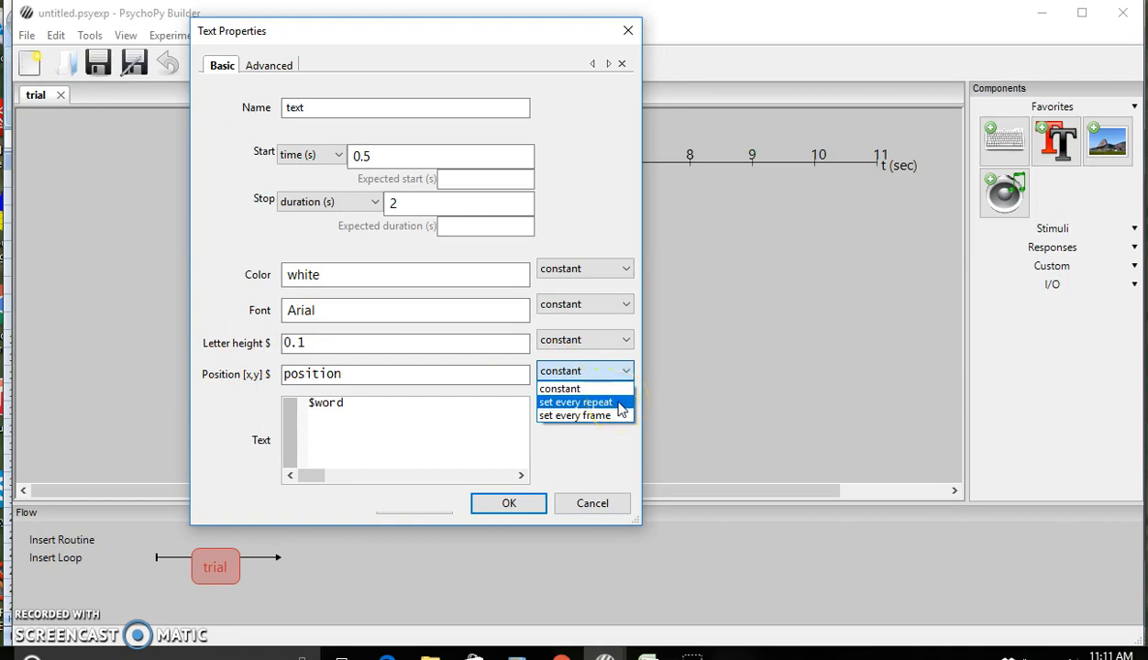
pyautogui.click(575, 401)
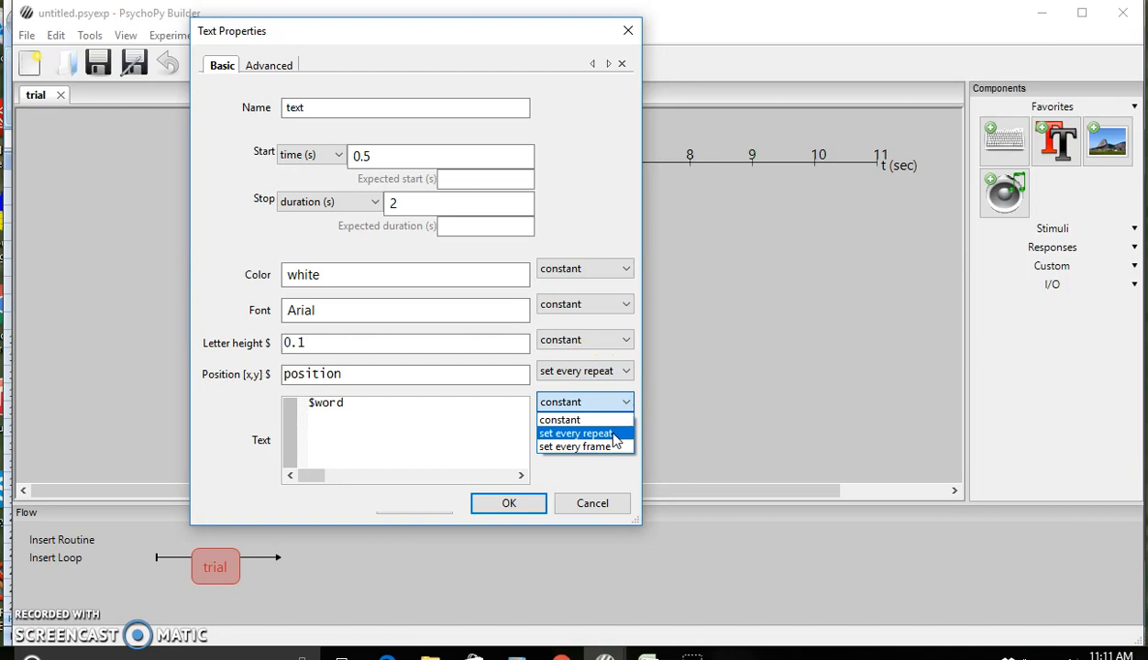
pyautogui.click(577, 432)
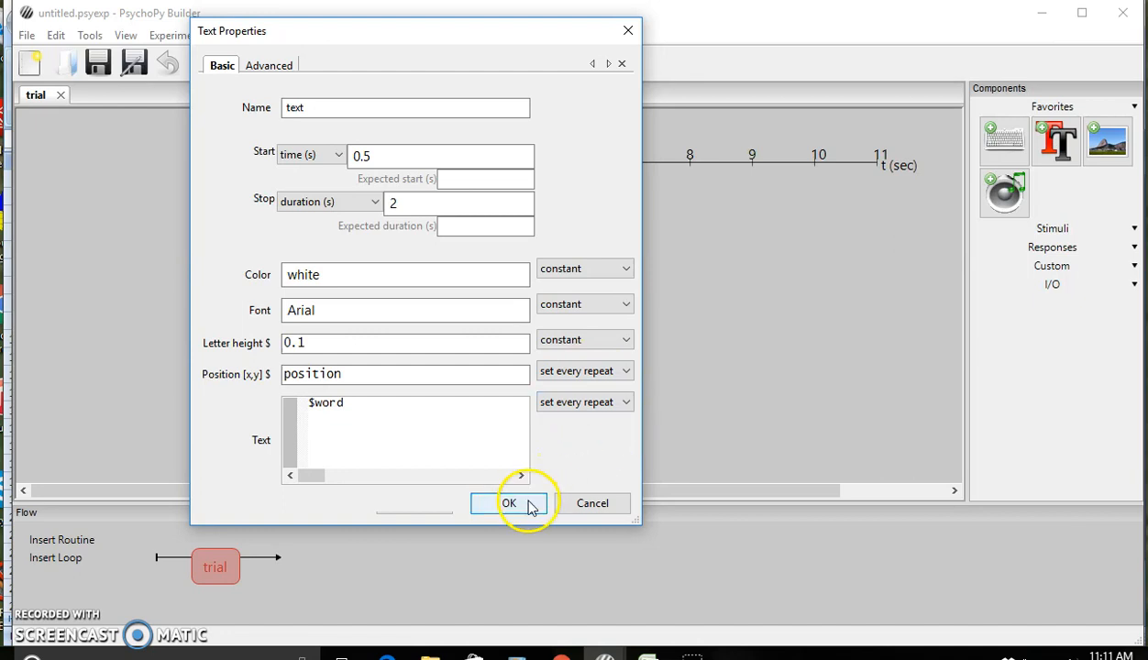
pyautogui.click(509, 503)
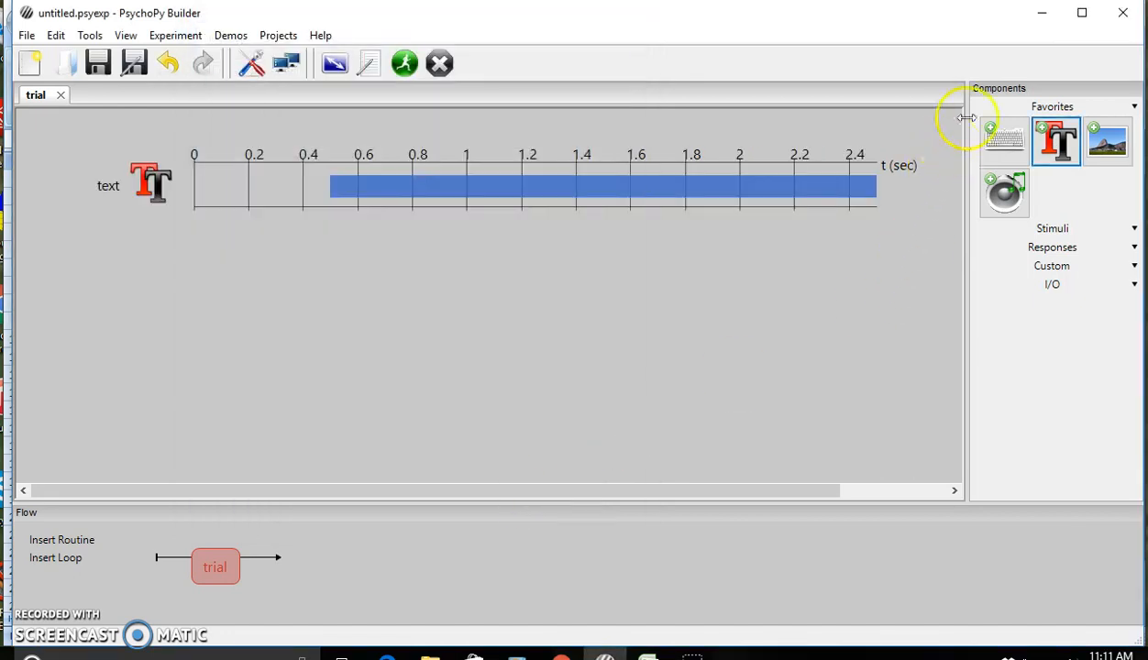
pyautogui.moveTo(1004, 137)
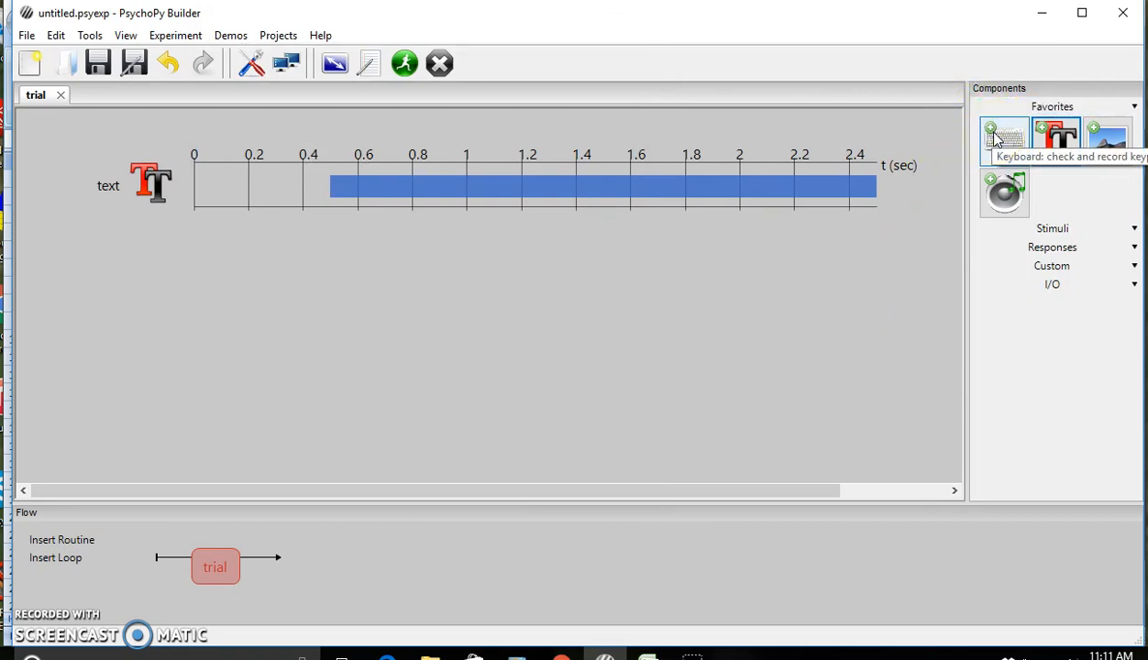
# - Add a Keyboard component to the trial routine, with start time 0.5 s
pyautogui.click(1004, 138)
pyautogui.write('0.5')
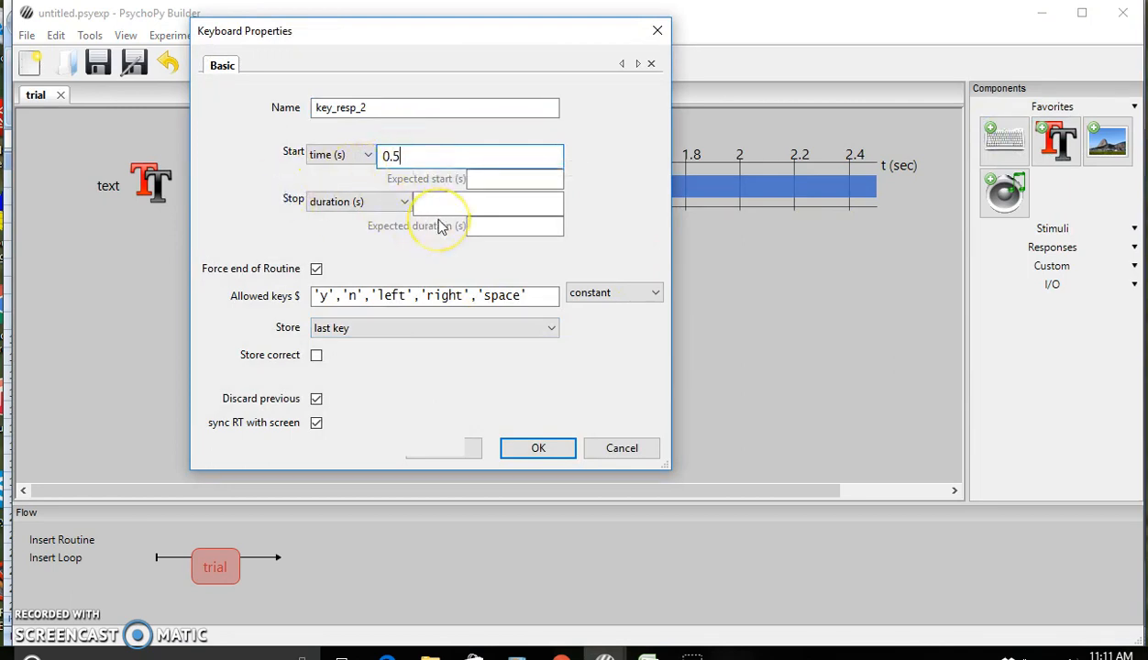
# - Allow keys 'up', 'down', 'left', 'right' and store correctness against $corrAns
pyautogui.click(434, 295)
pyautogui.write("'up")
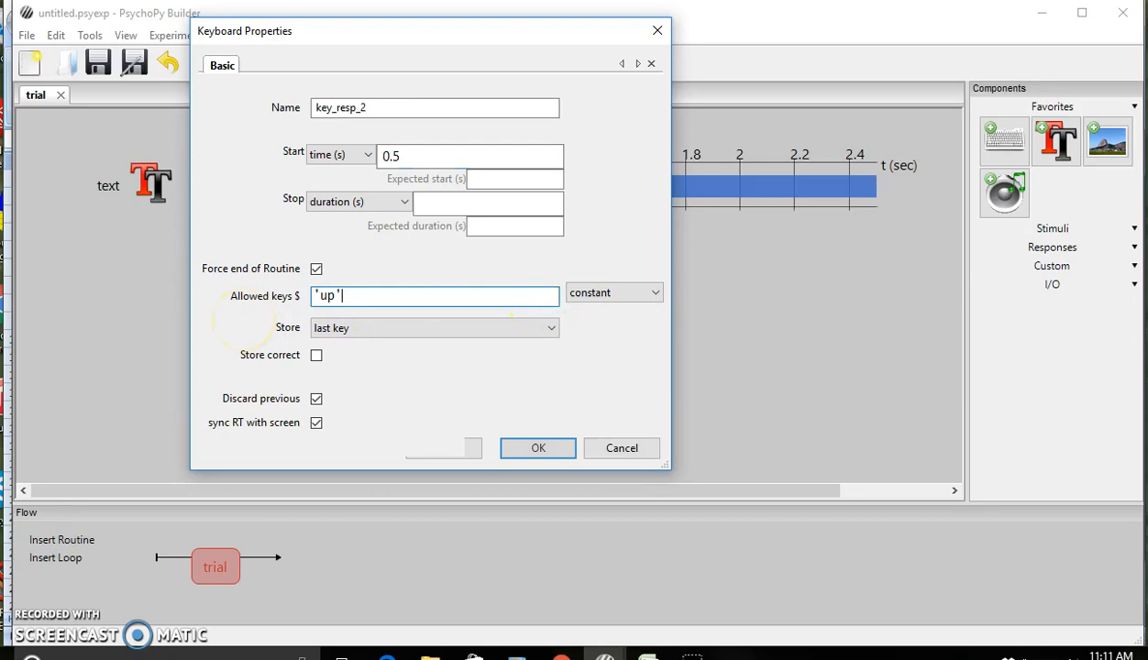
pyautogui.write(",'down'")
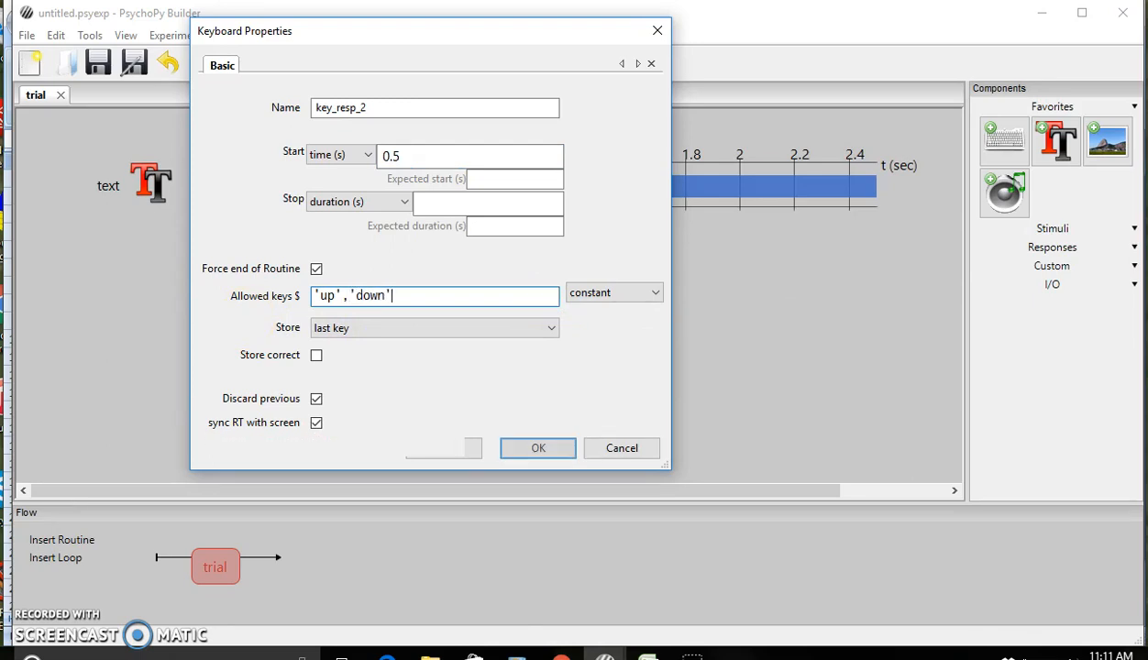
pyautogui.write(",'left'")
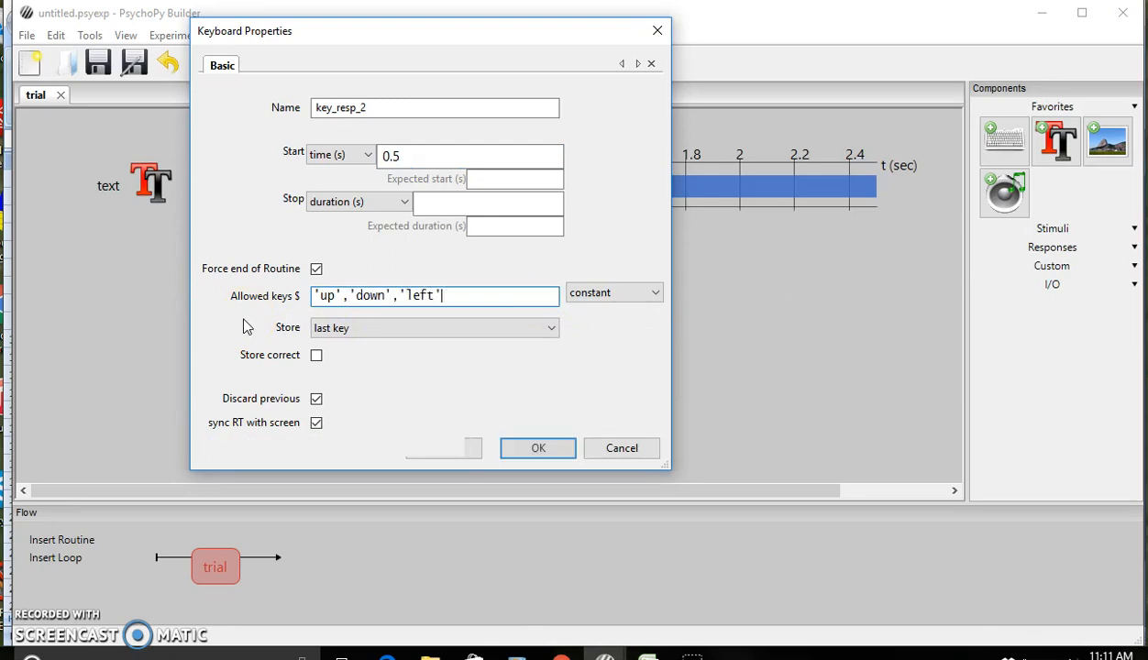
pyautogui.write(",'right")
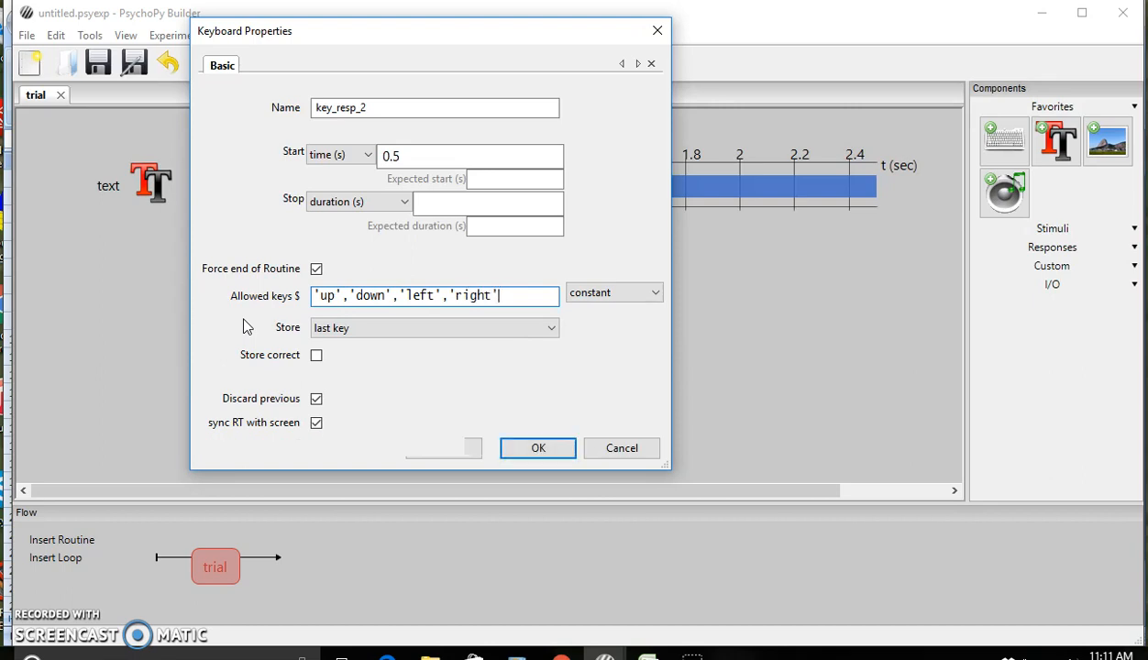
pyautogui.moveTo(316, 356)
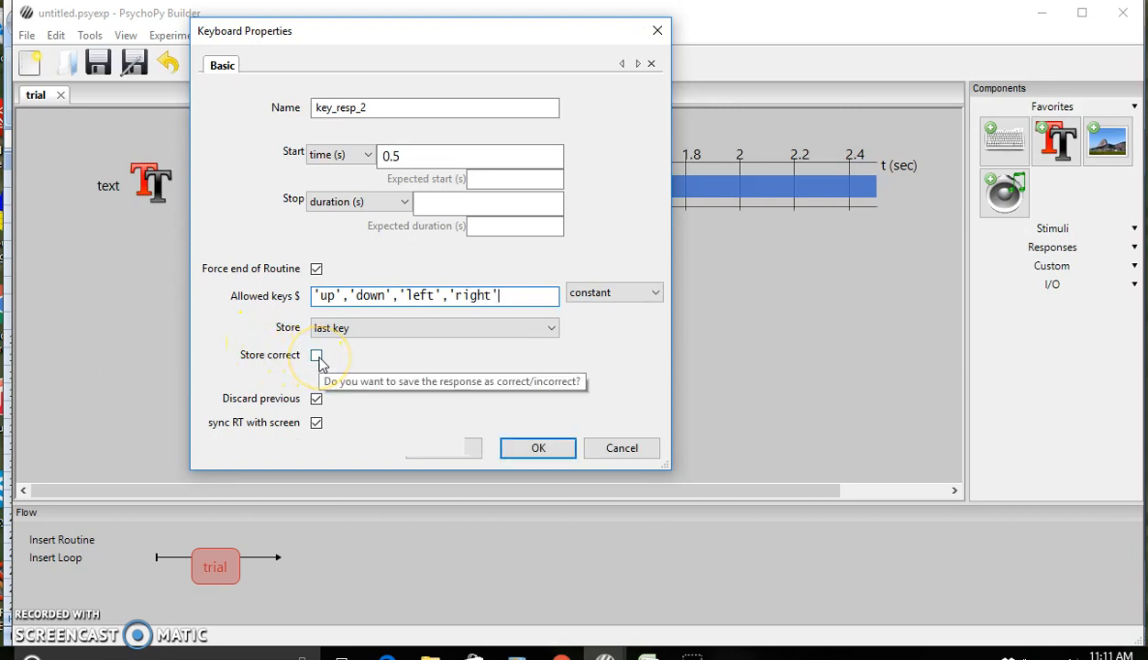
pyautogui.click(316, 356)
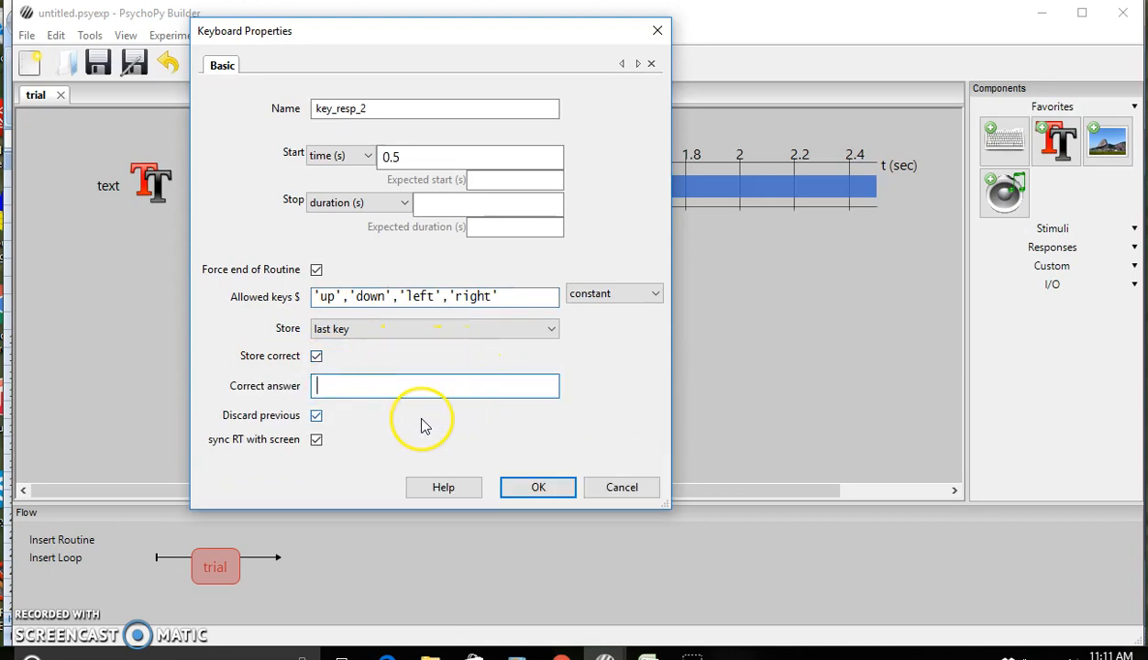
pyautogui.moveTo(422, 424)
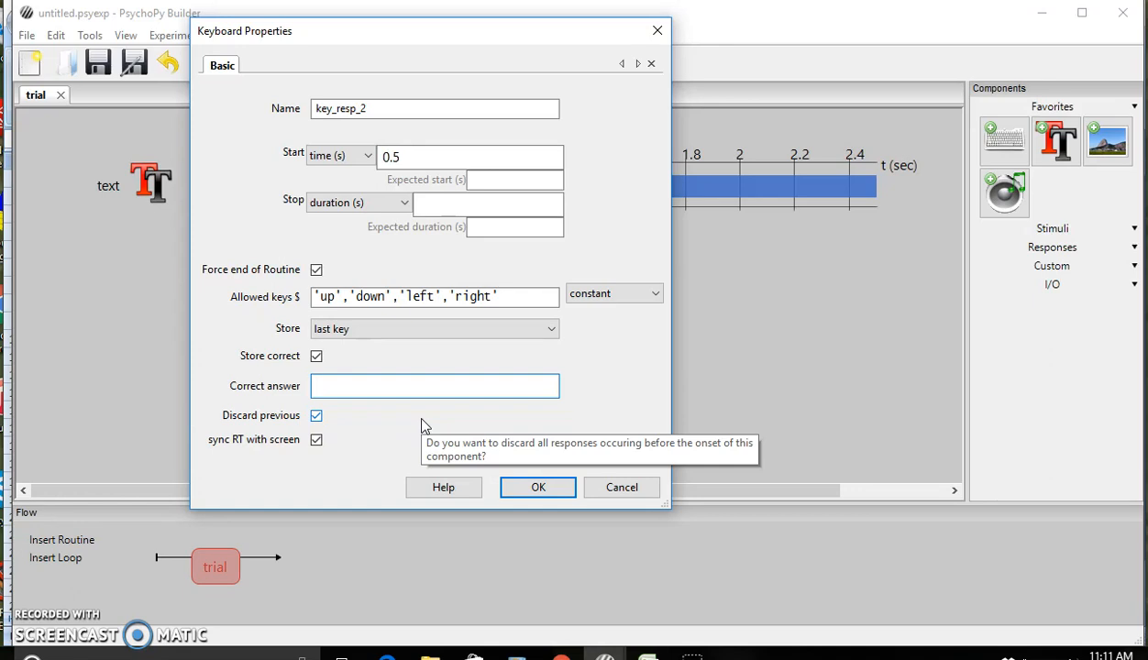
pyautogui.write('$corrAns')
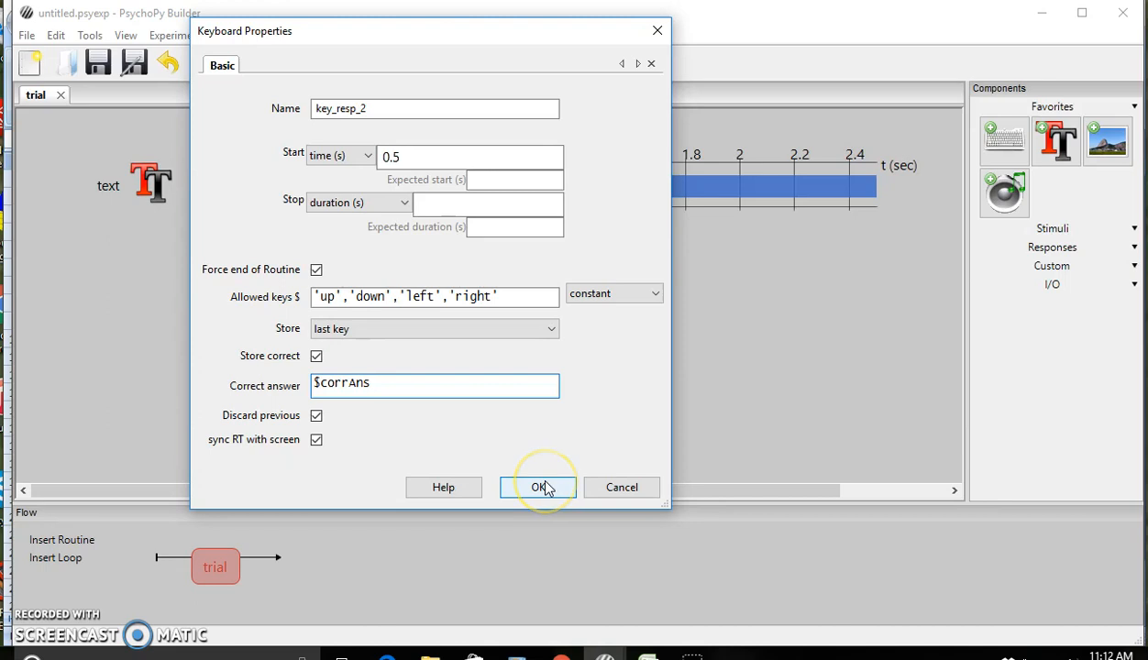
pyautogui.click(538, 487)
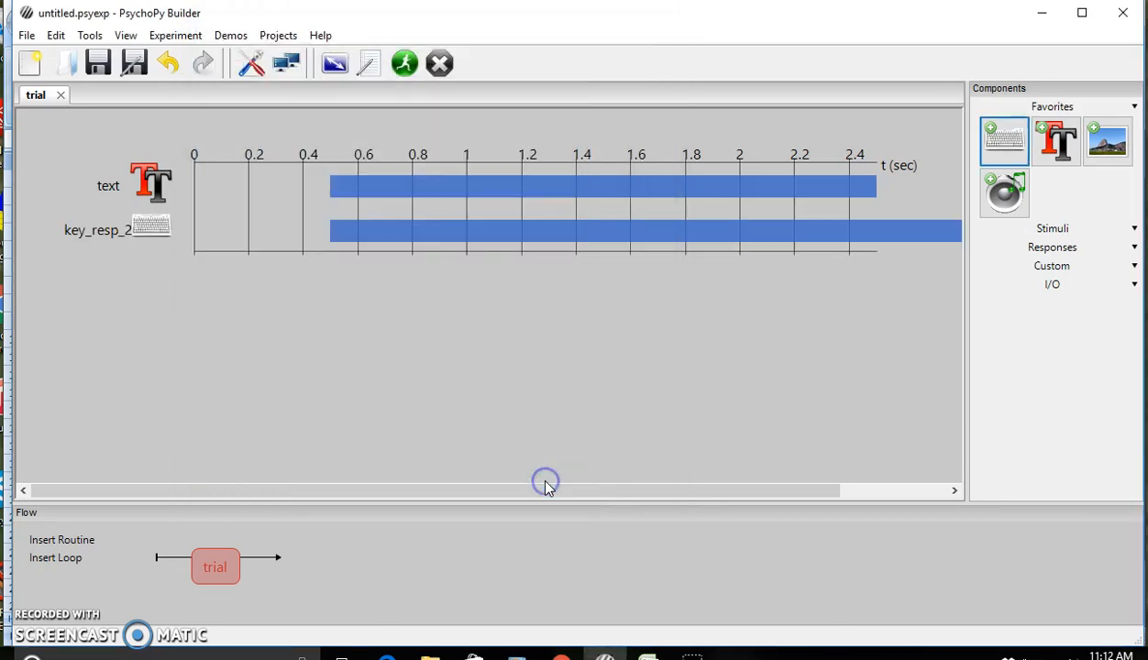
pyautogui.moveTo(78, 573)
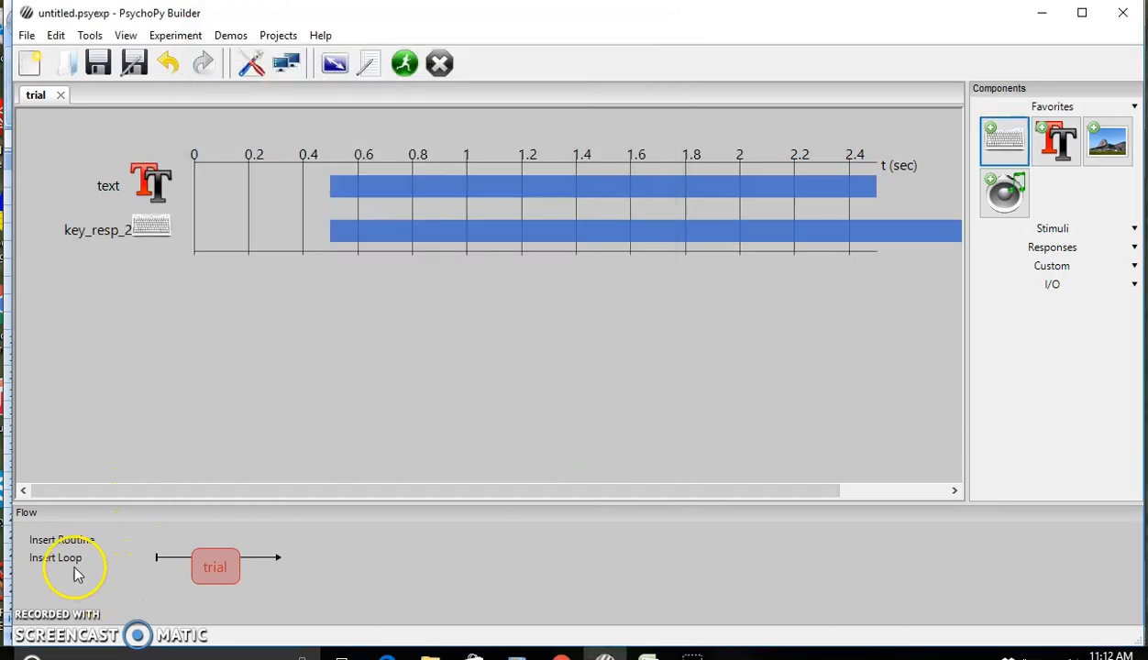
# - Insert a random 'trials' loop around trial with nReps 2 using stroopfile3.xlsx
pyautogui.click(56, 557)
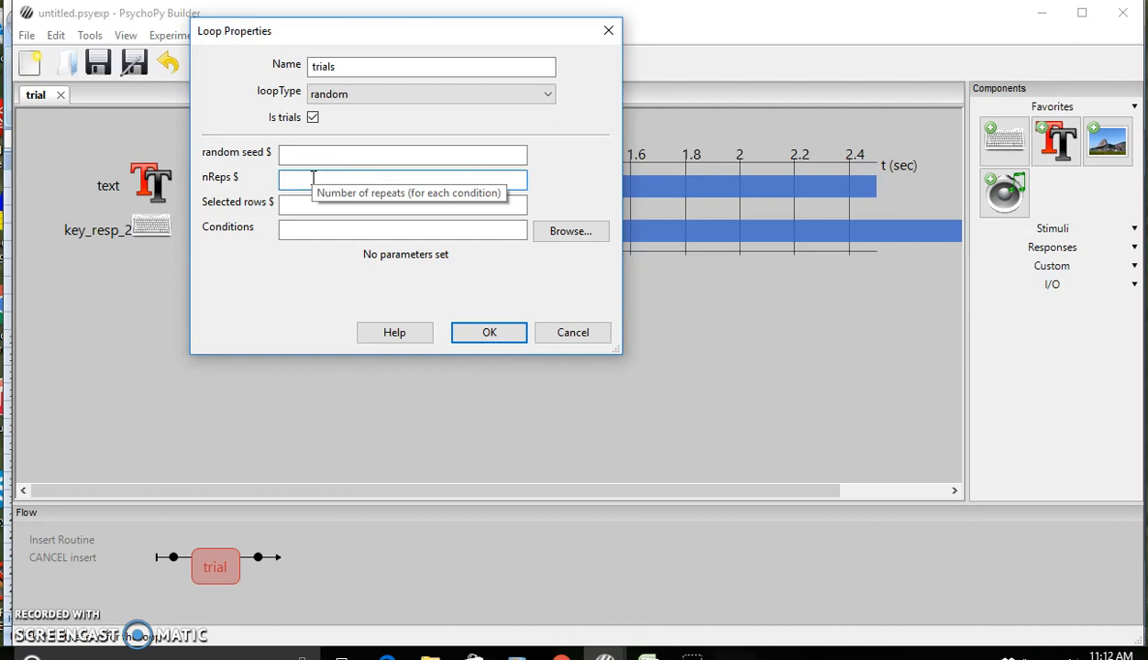
pyautogui.write('2')
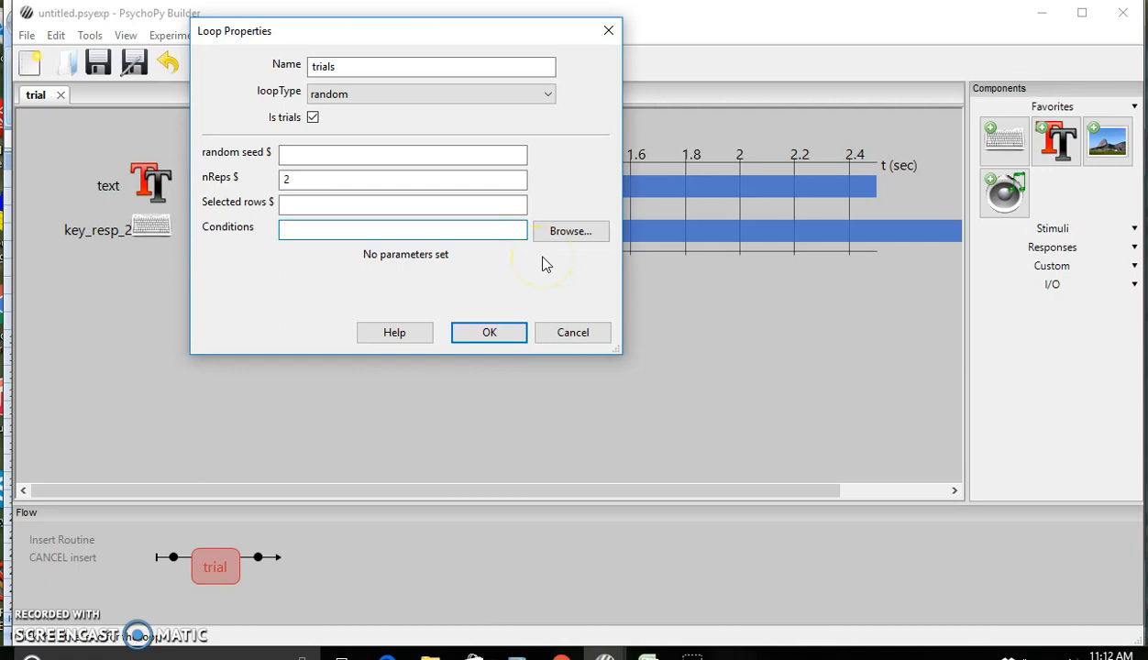
pyautogui.click(569, 231)
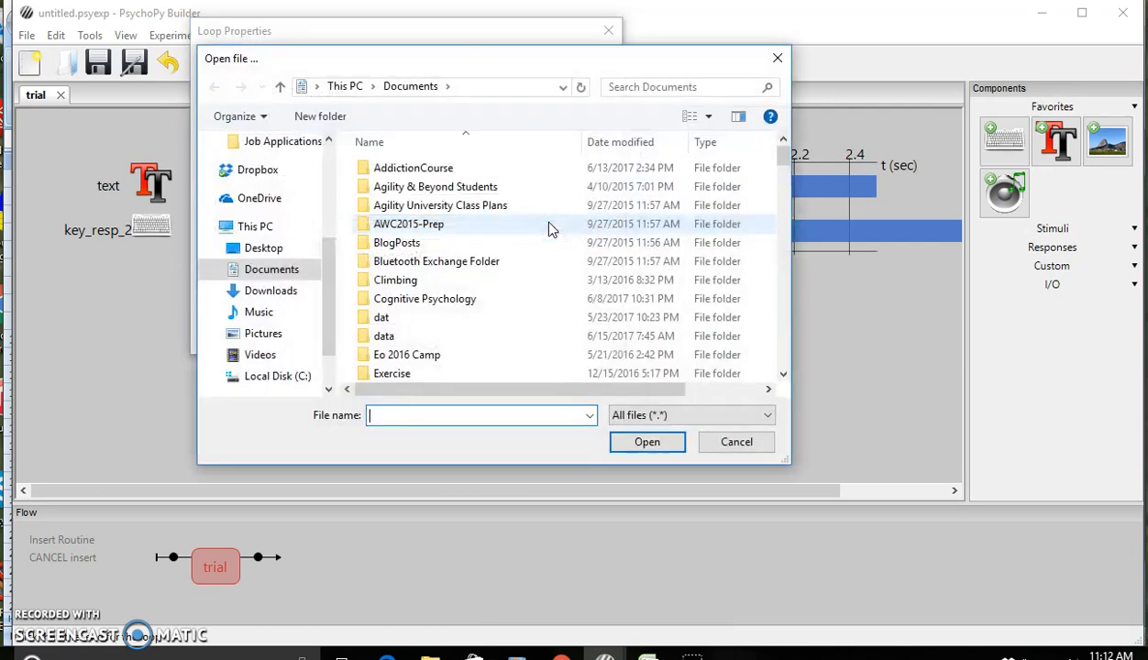
pyautogui.scroll(-3)
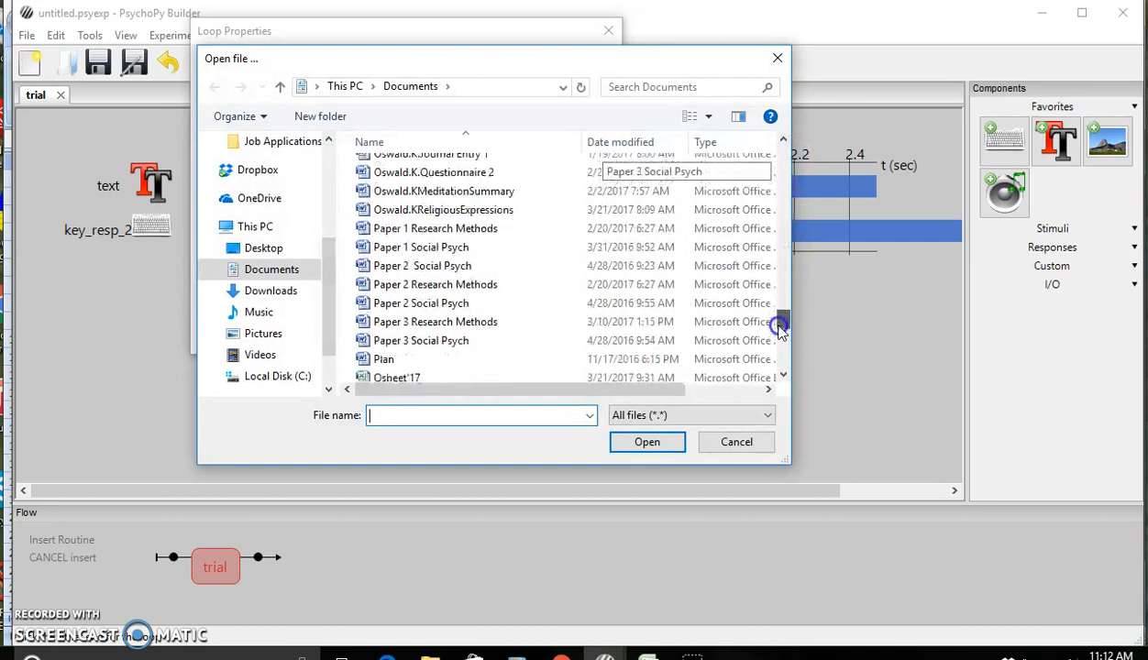
pyautogui.scroll(-3)
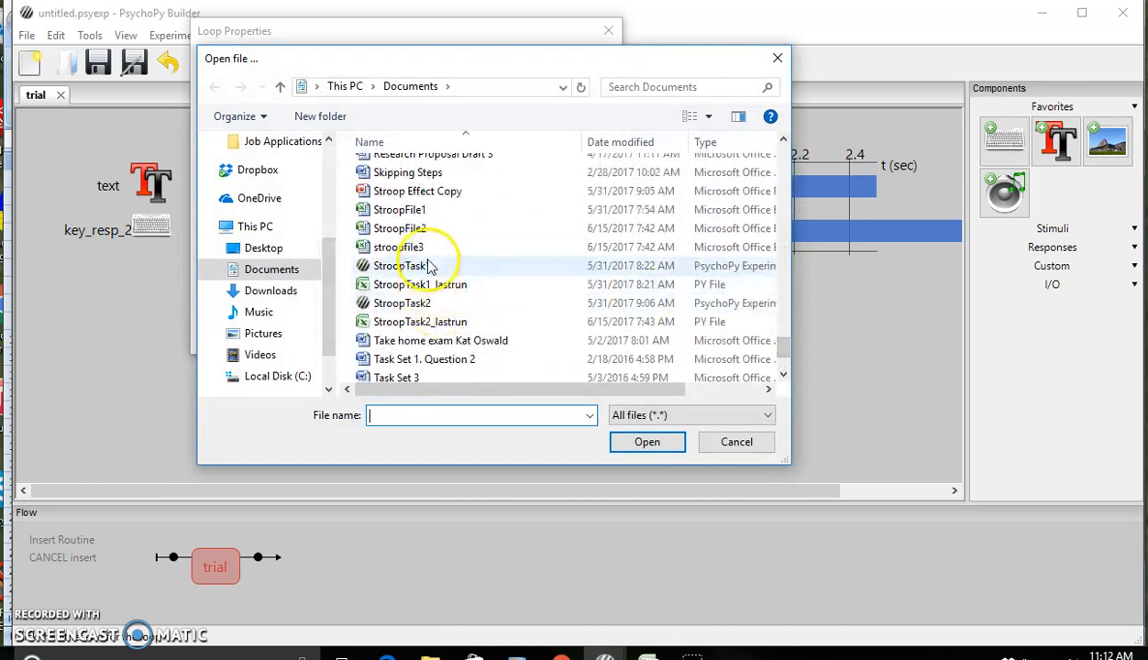
pyautogui.click(647, 441)
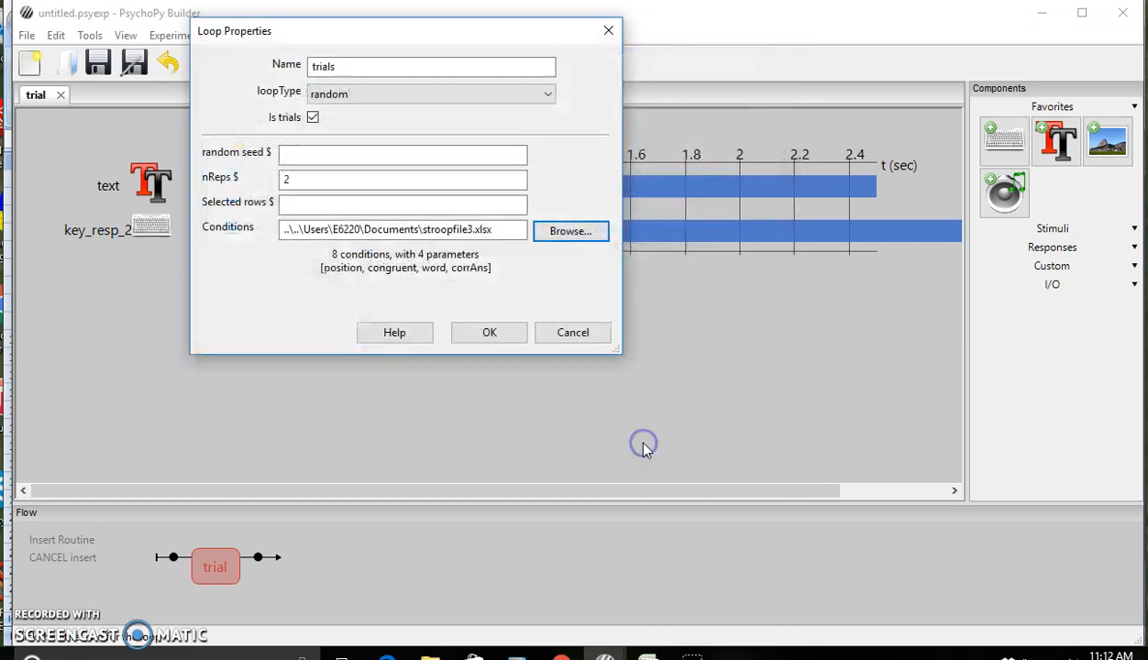
pyautogui.moveTo(344, 289)
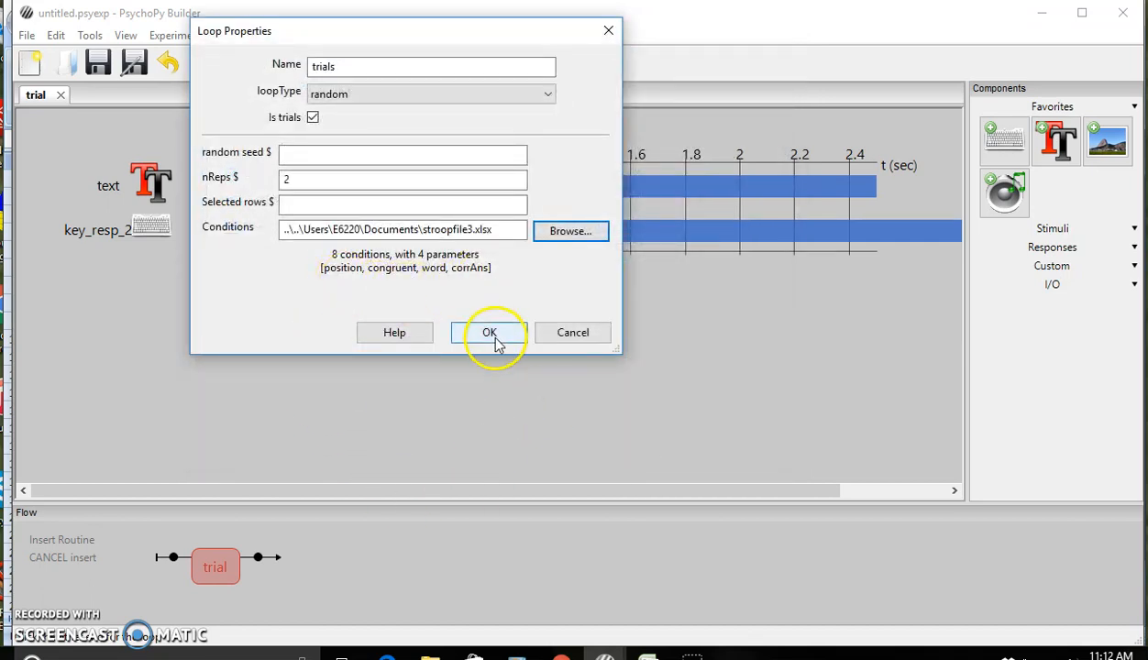
pyautogui.click(489, 332)
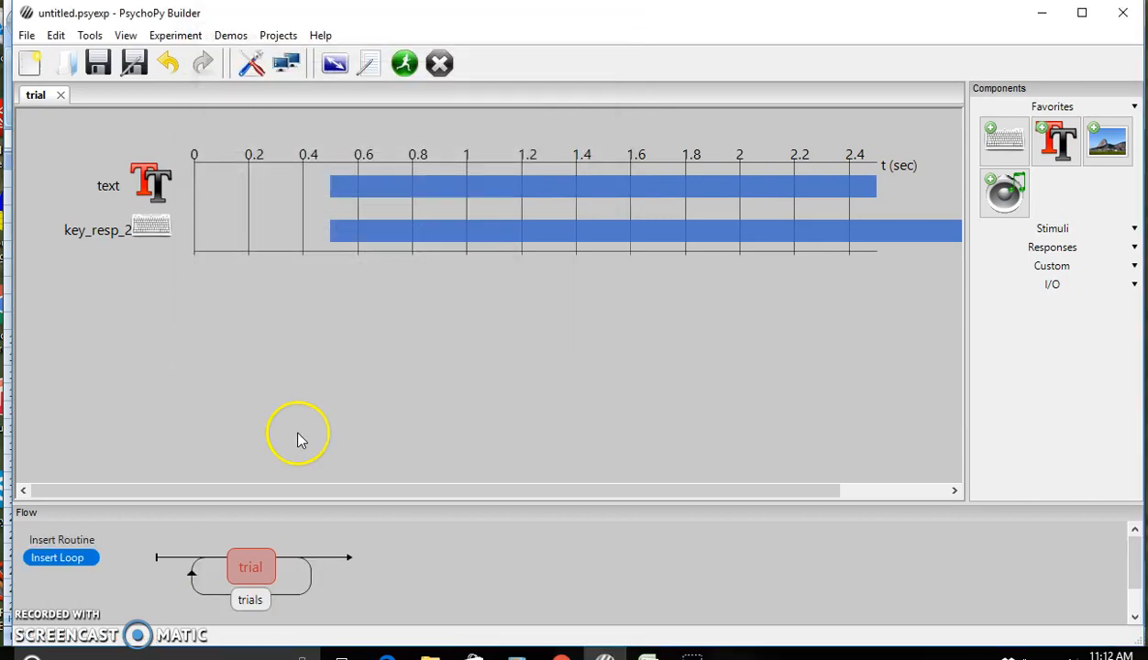
# - Create a new 'instructions' routine before the trials loop and open it for editing
pyautogui.click(60, 539)
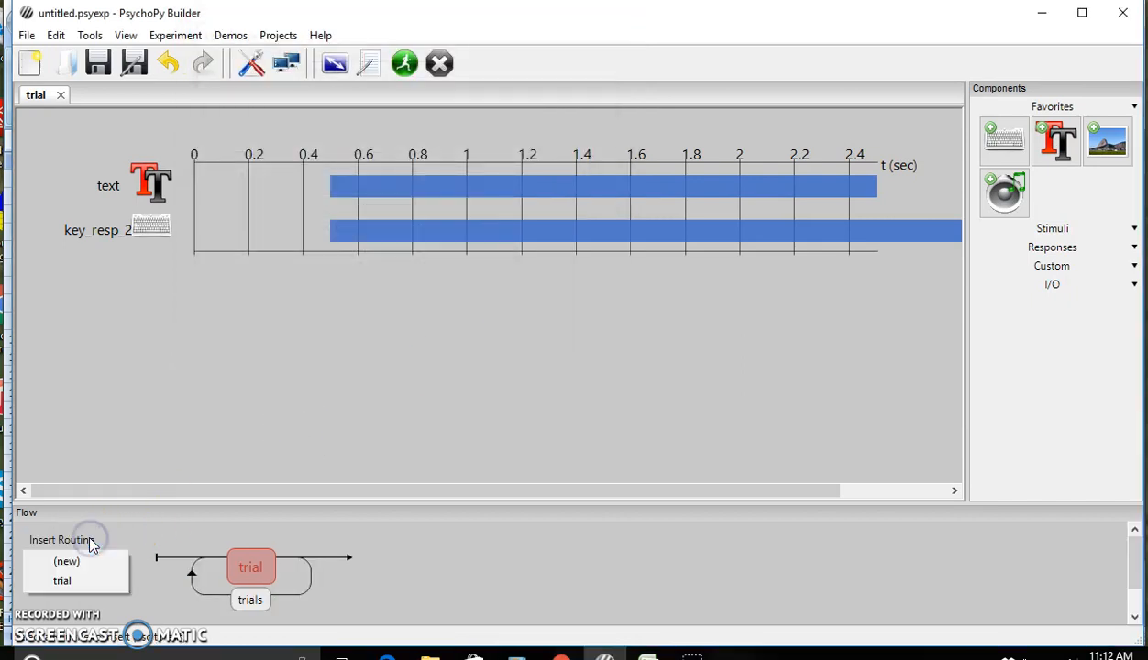
pyautogui.click(66, 561)
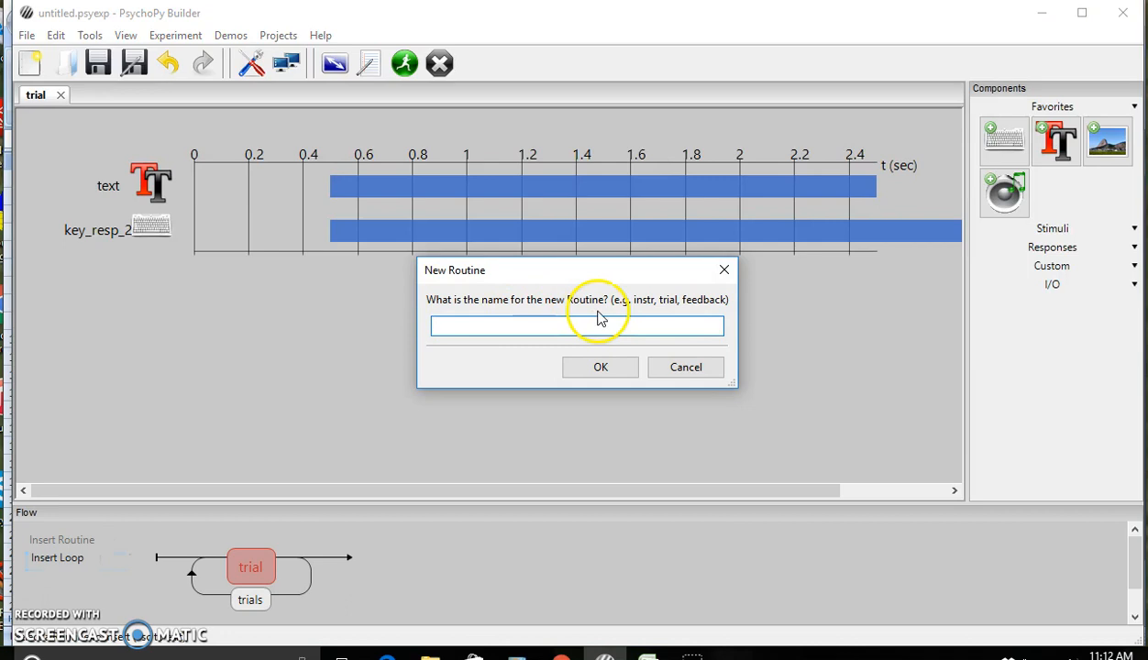
pyautogui.write('i')
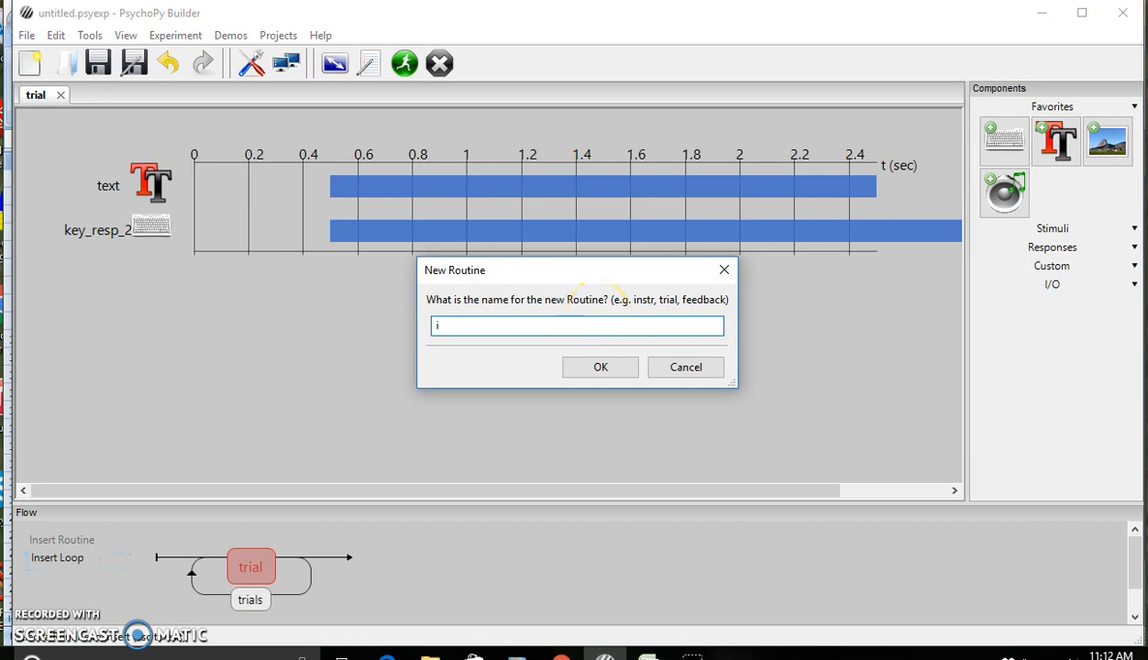
pyautogui.write('nstructions')
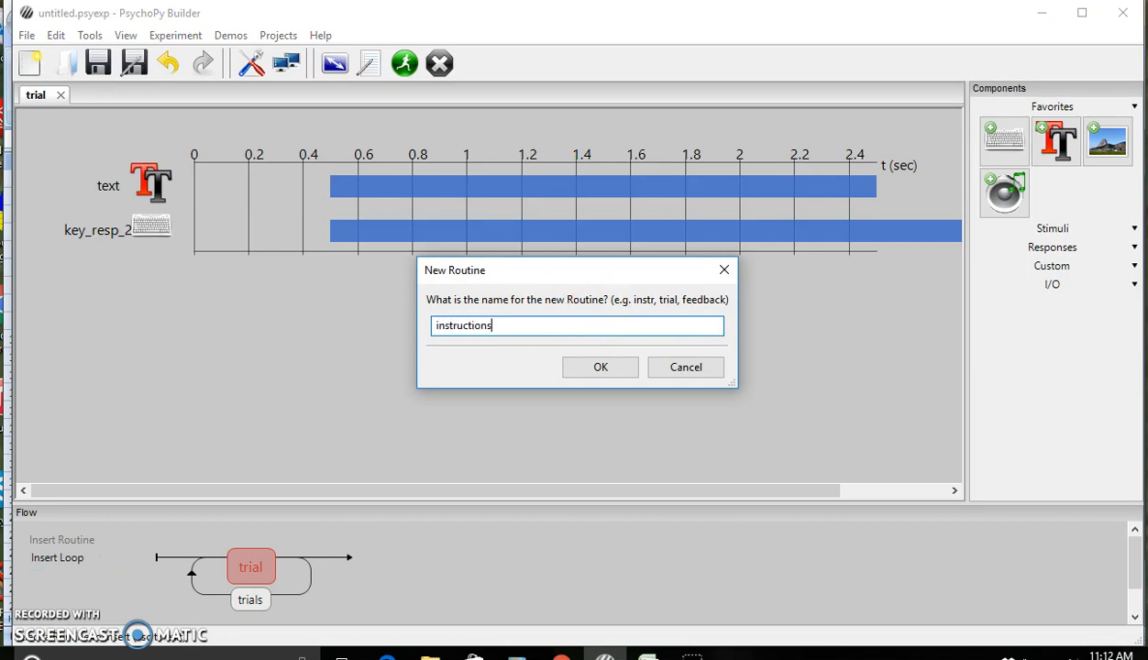
pyautogui.click(599, 366)
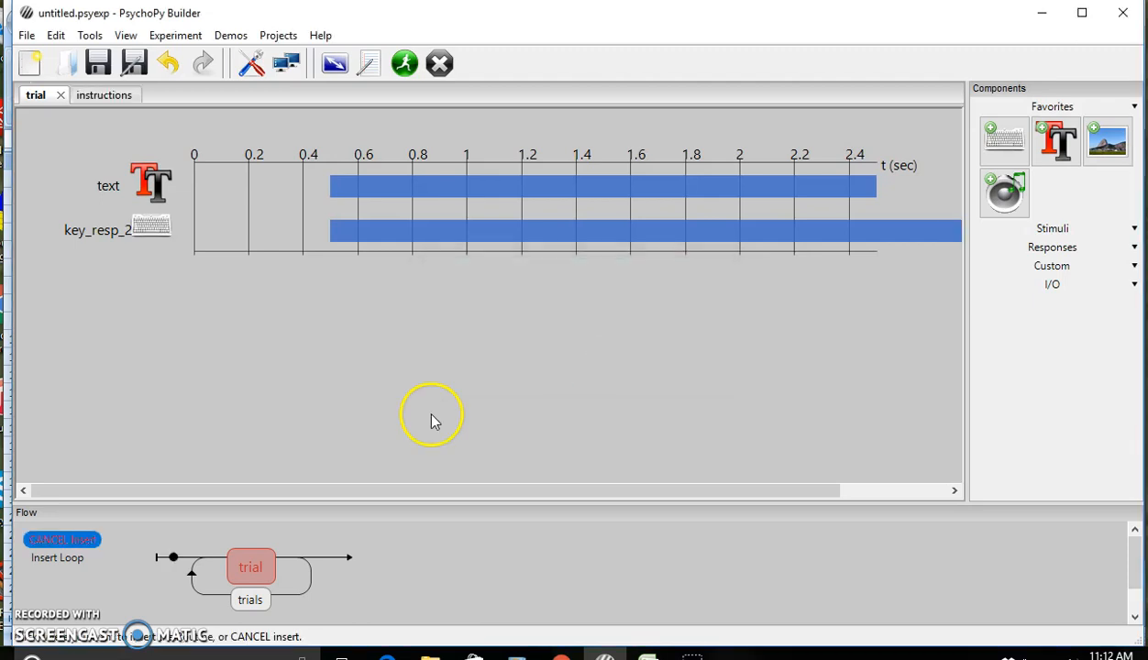
pyautogui.click(174, 557)
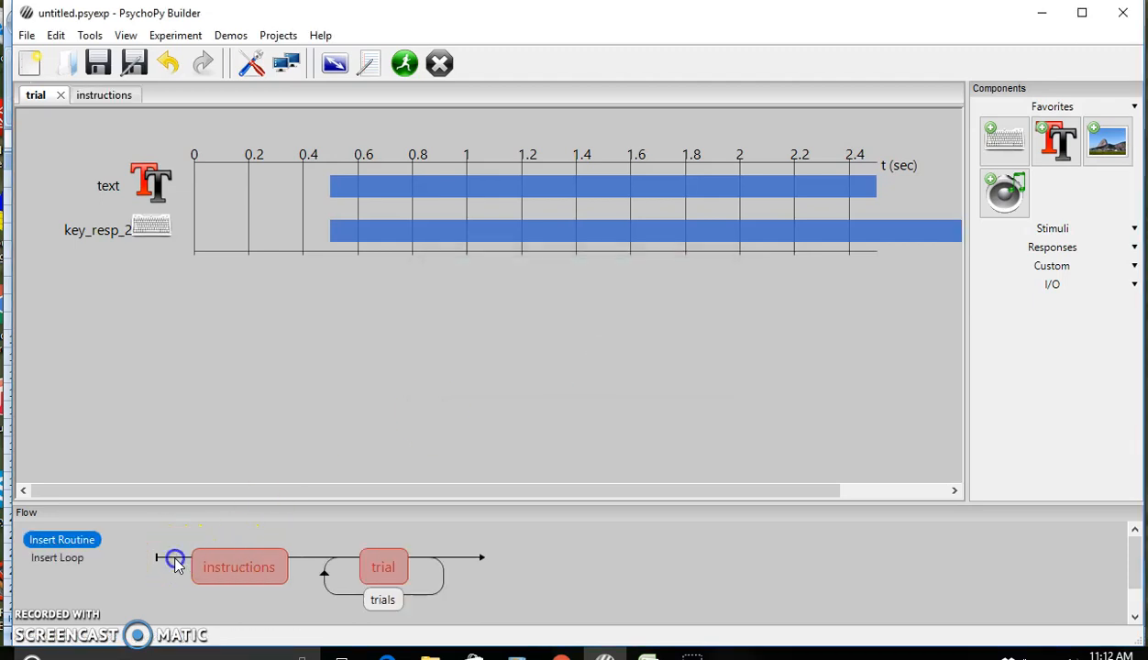
pyautogui.click(88, 94)
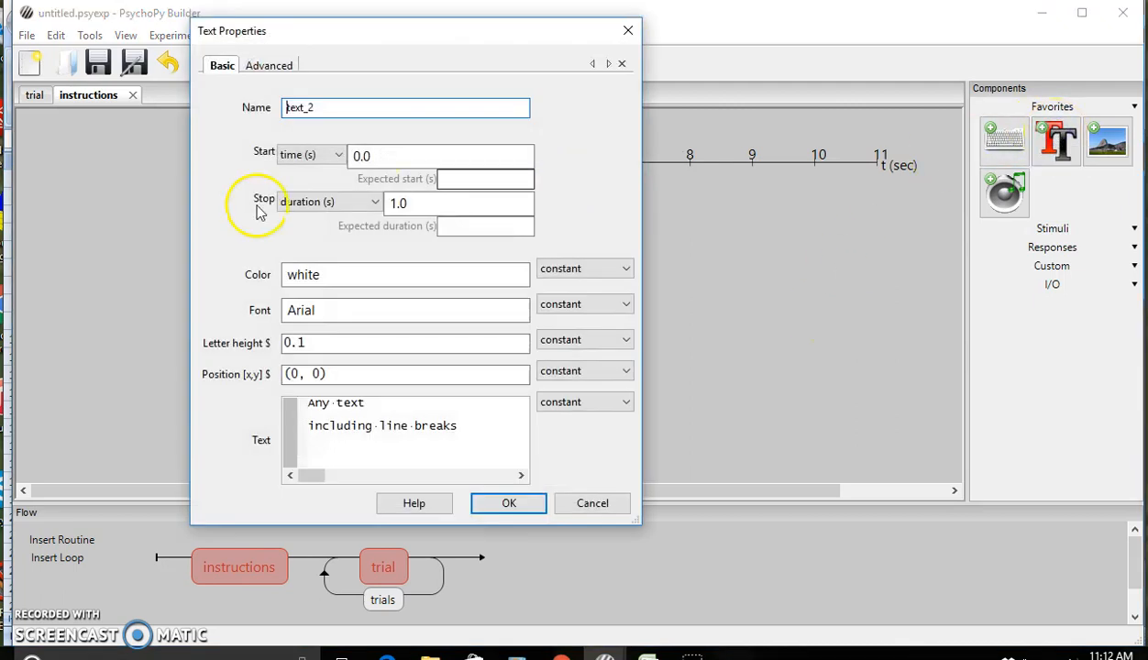
# - Add instruction text from 0.5 s, no end: 'To complete the task, press the left, right, up or down'
pyautogui.click(440, 154)
pyautogui.write('0.5')
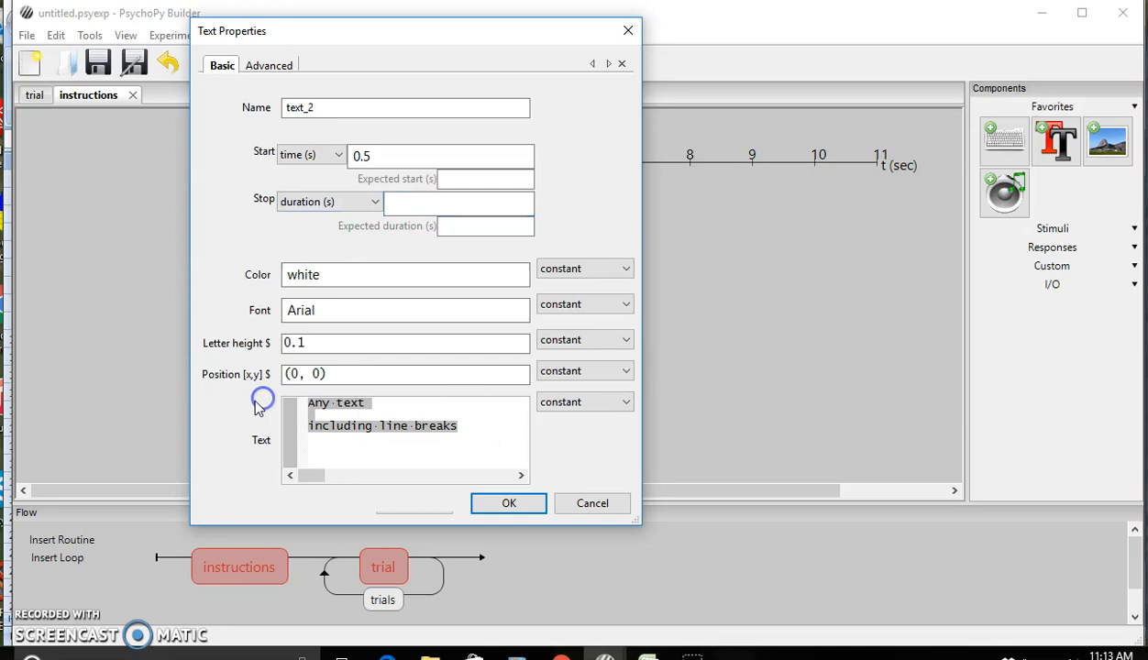
pyautogui.moveTo(211, 422)
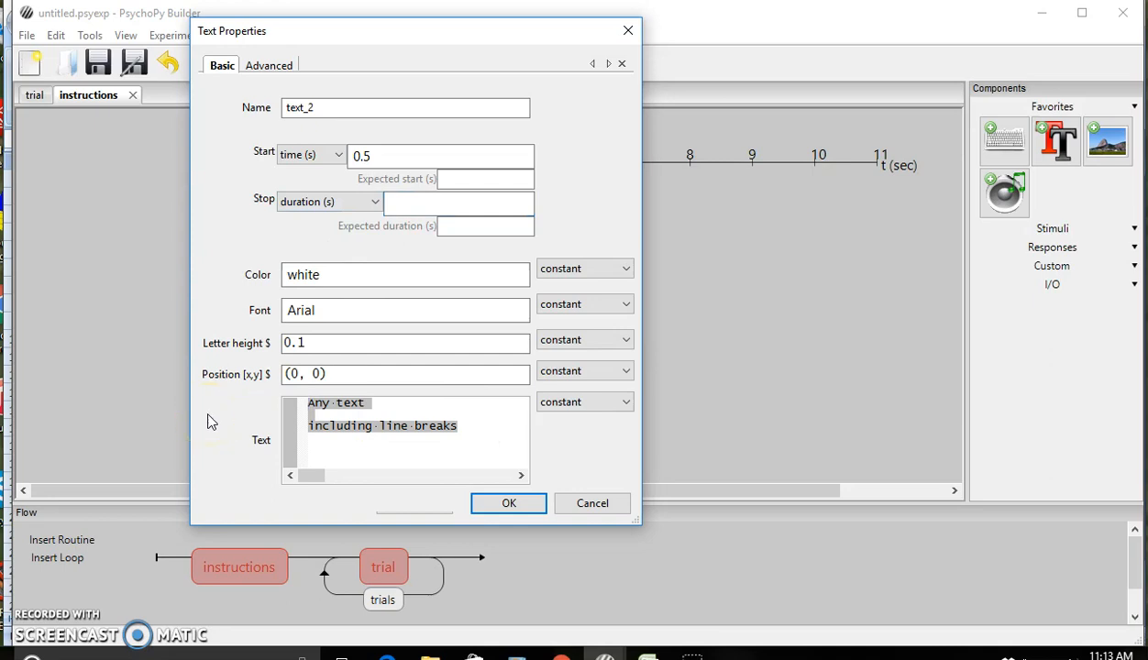
pyautogui.write('To')
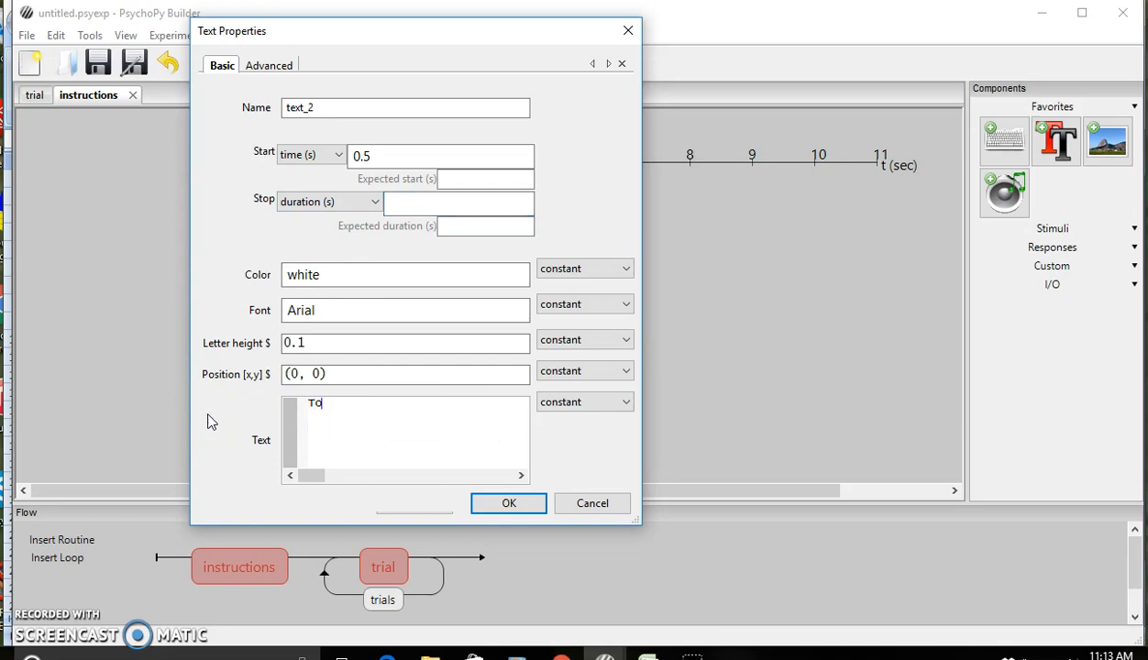
pyautogui.write('complete')
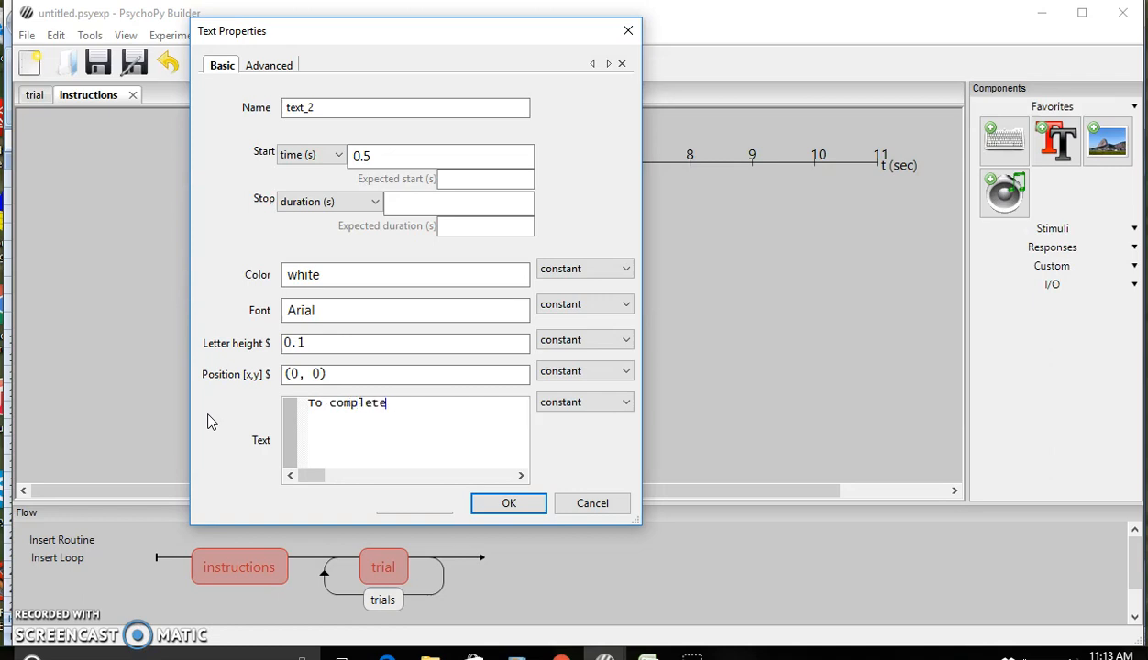
pyautogui.write('the task,')
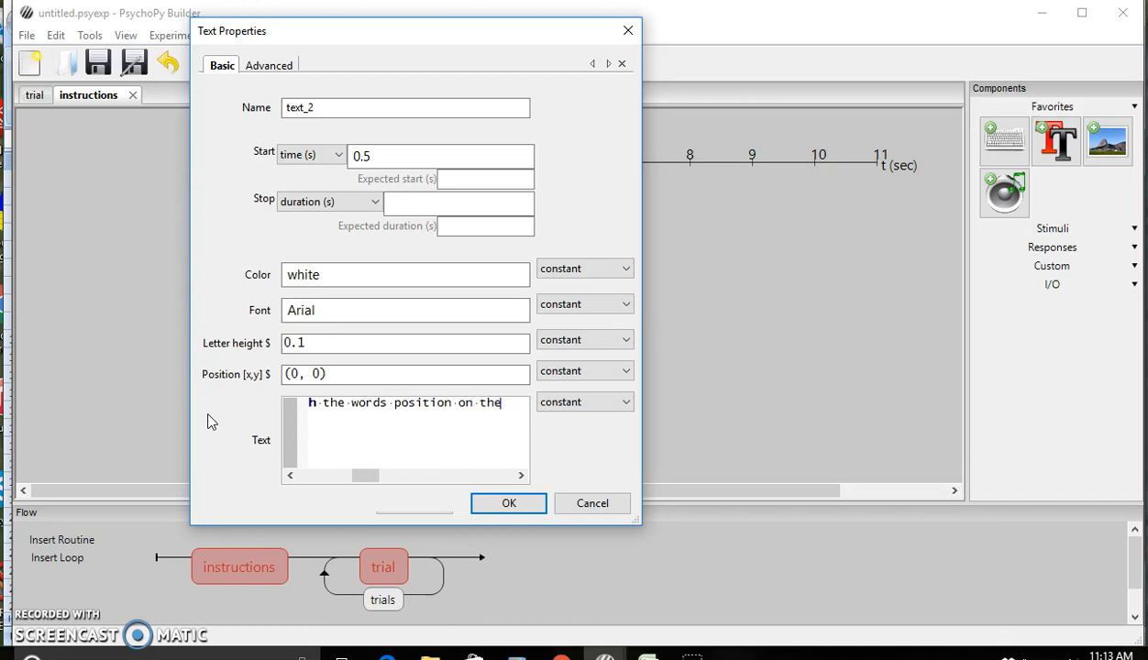
pyautogui.write('To complete the task, press the')
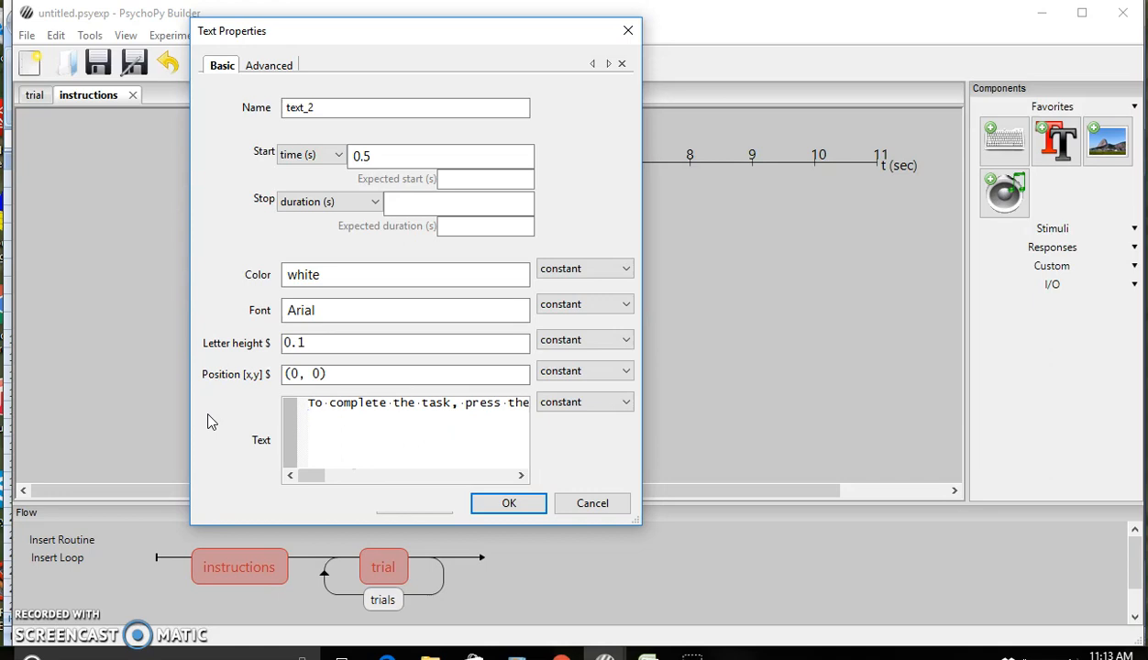
pyautogui.write('left, right, up or down')
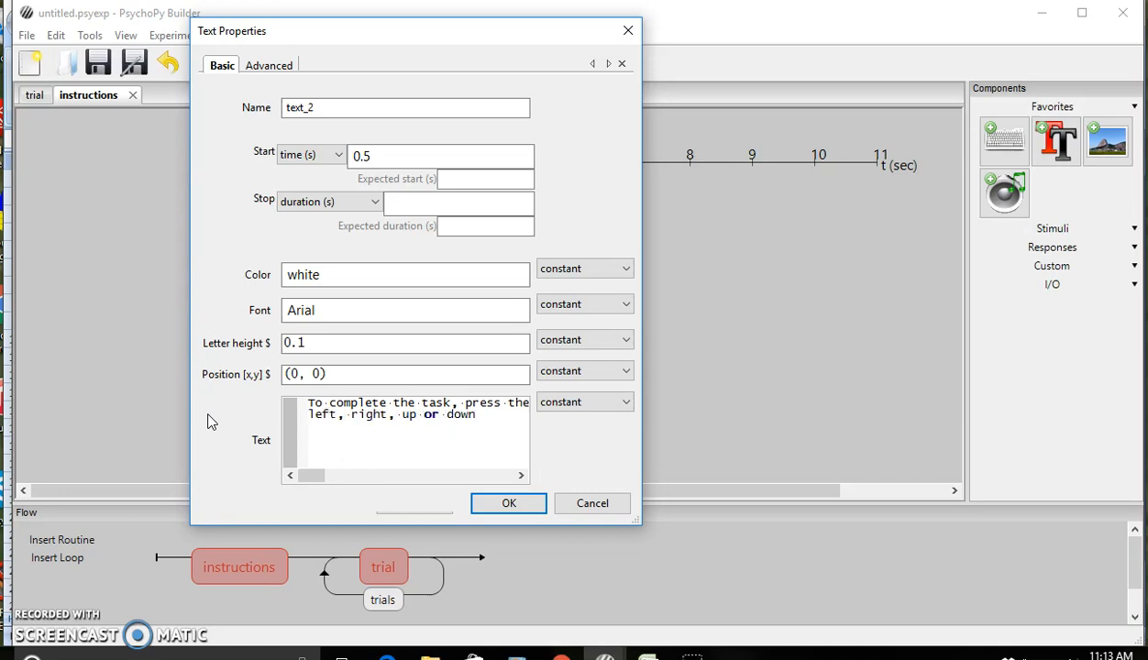
pyautogui.click(508, 503)
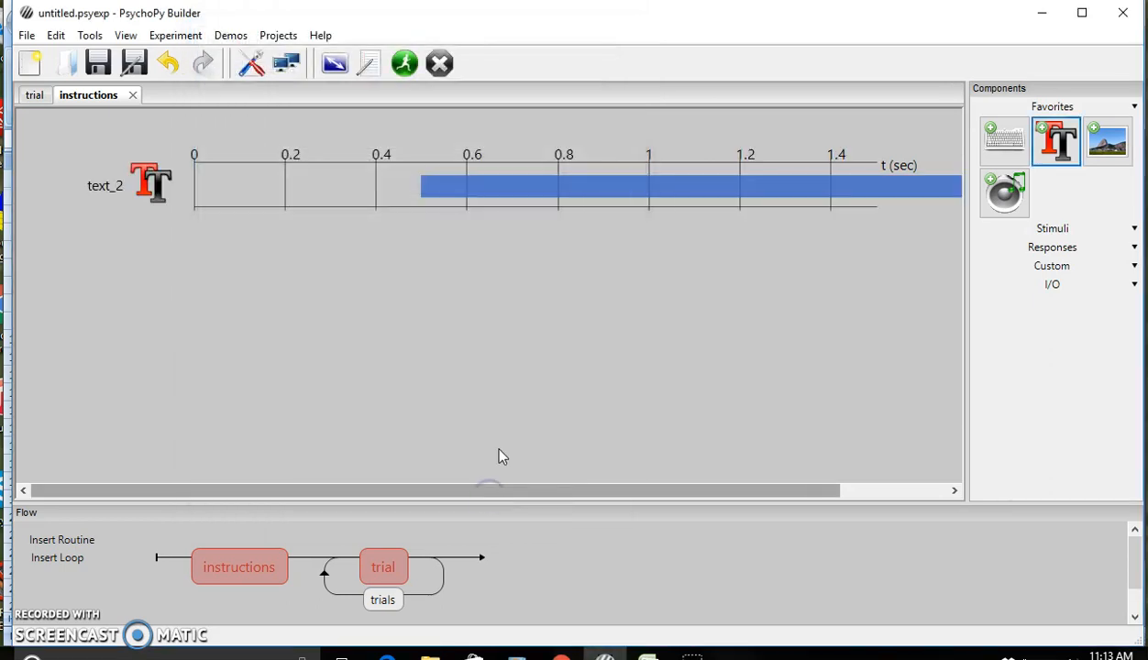
pyautogui.moveTo(1004, 138)
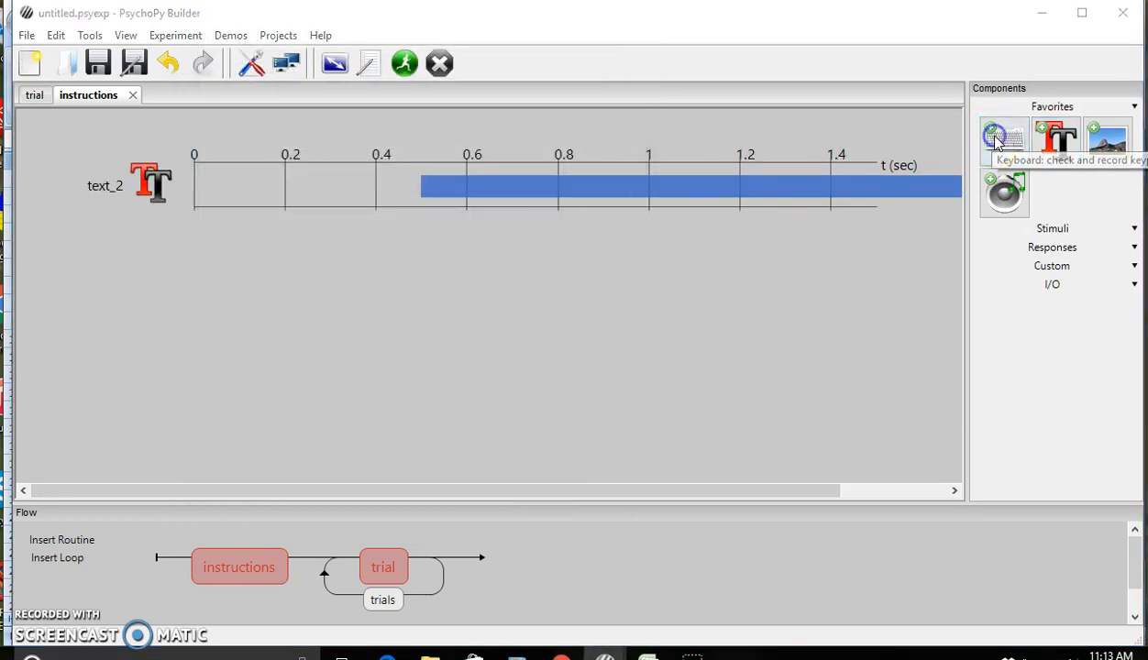
# - Add keyboard response key_resp_3 to instructions, starting at 0.5 s and forcing routine end
pyautogui.click(1004, 140)
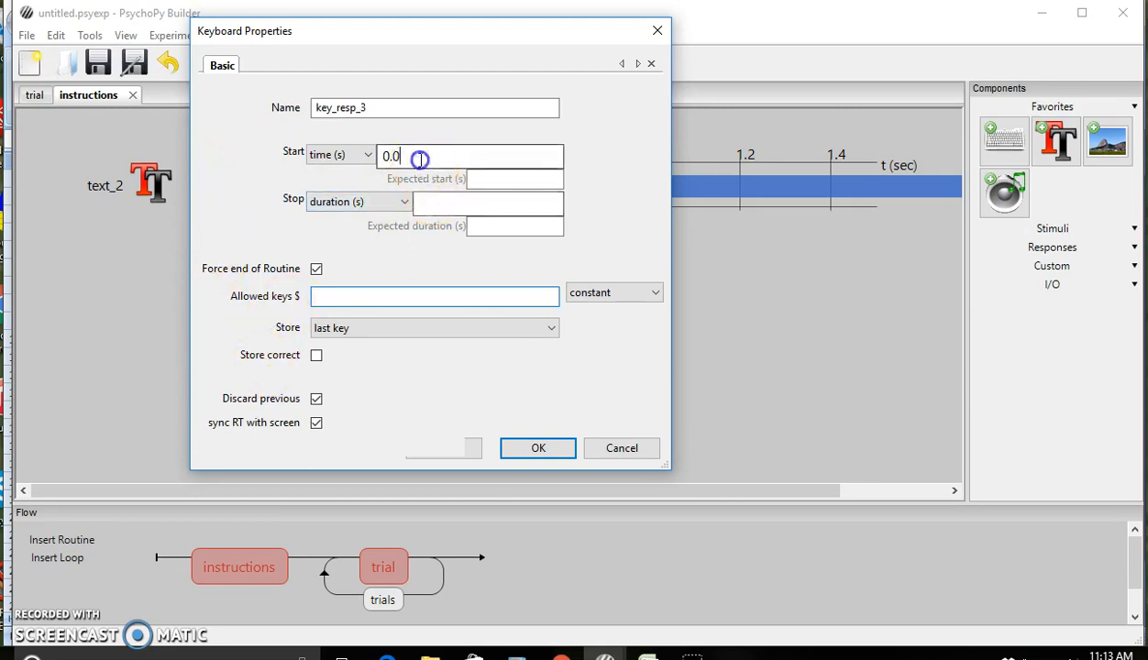
pyautogui.write('0.5')
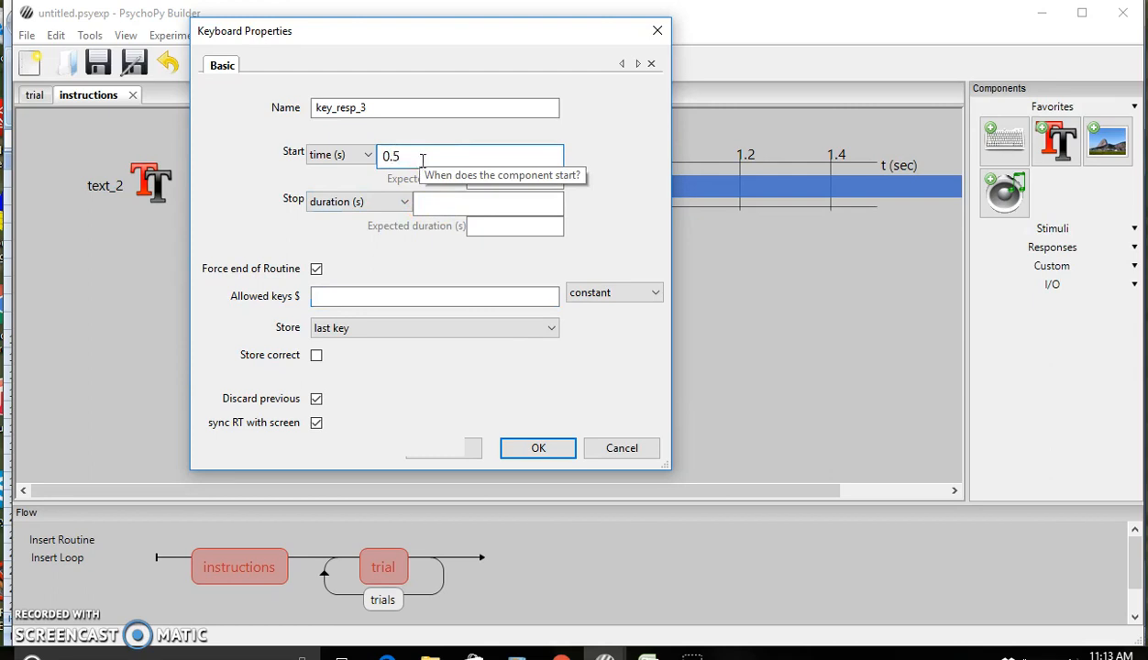
pyautogui.click(538, 447)
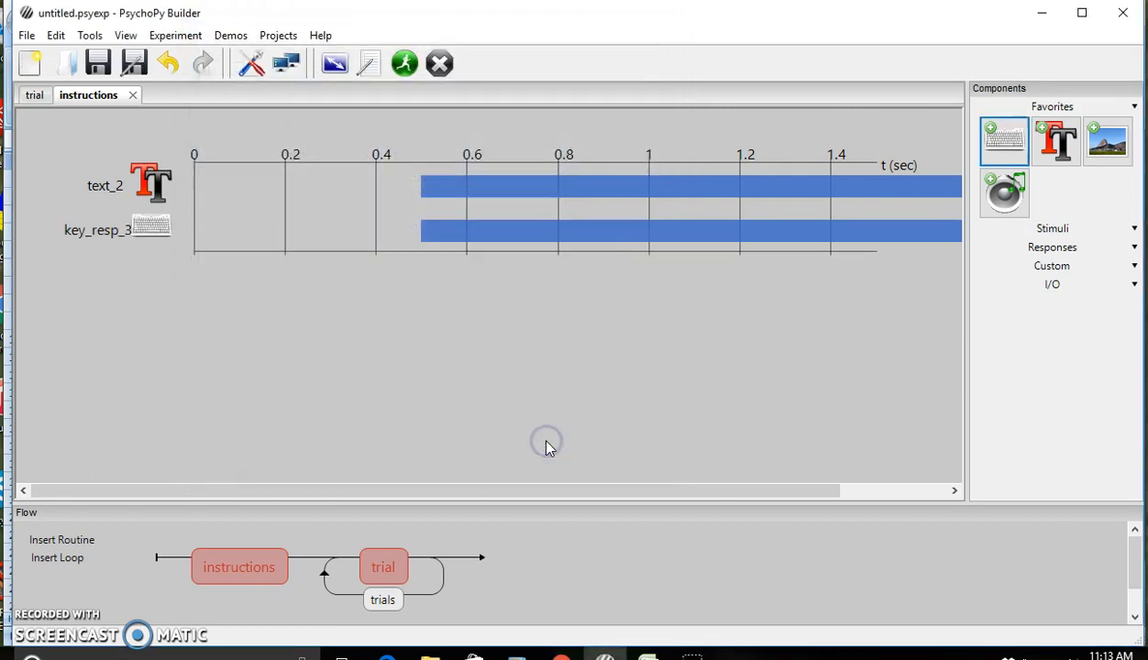
pyautogui.click(97, 63)
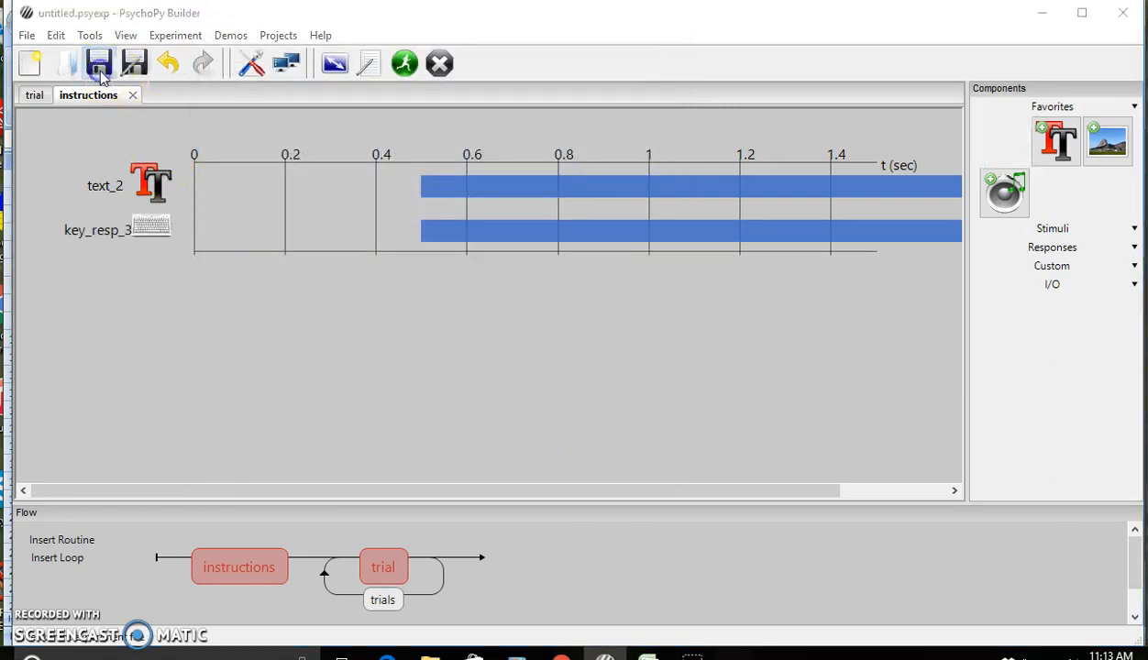
# - Save the experiment in Documents under the file name 'StroopTaskPositions'
pyautogui.click(98, 62)
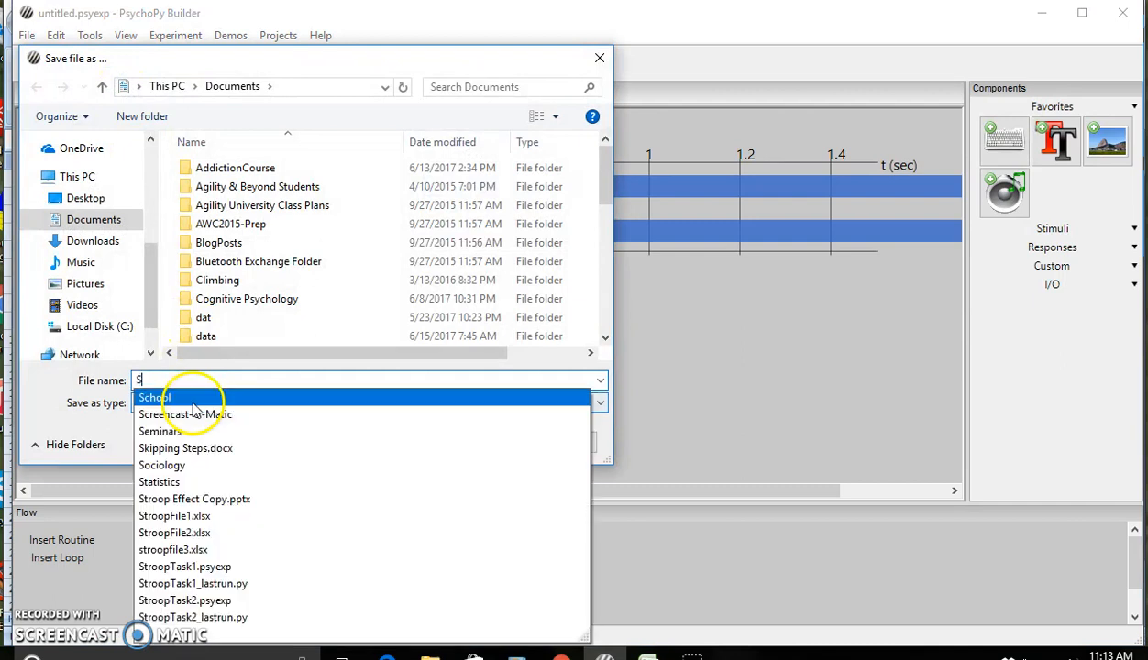
pyautogui.write('troop')
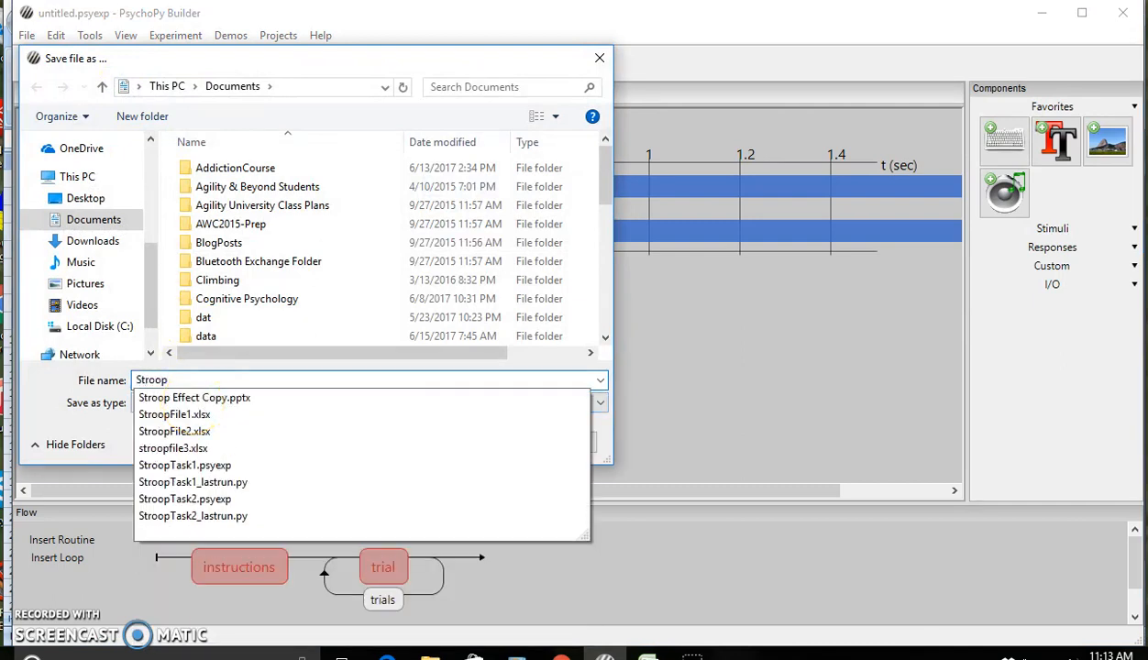
pyautogui.write('TaskPosition')
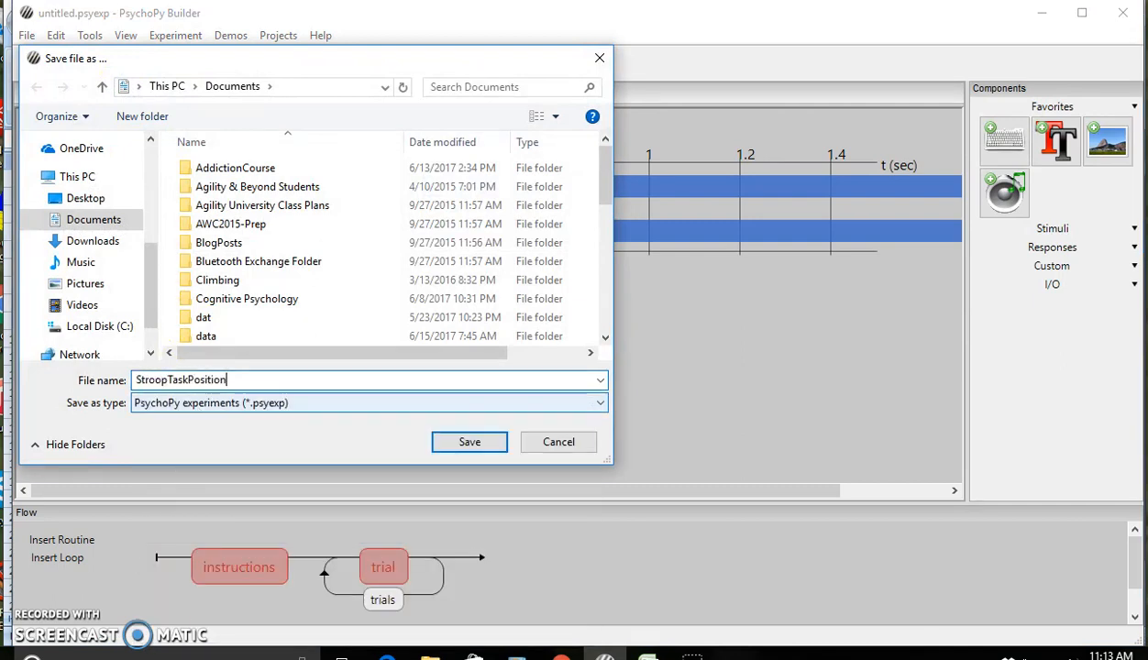
pyautogui.click(468, 441)
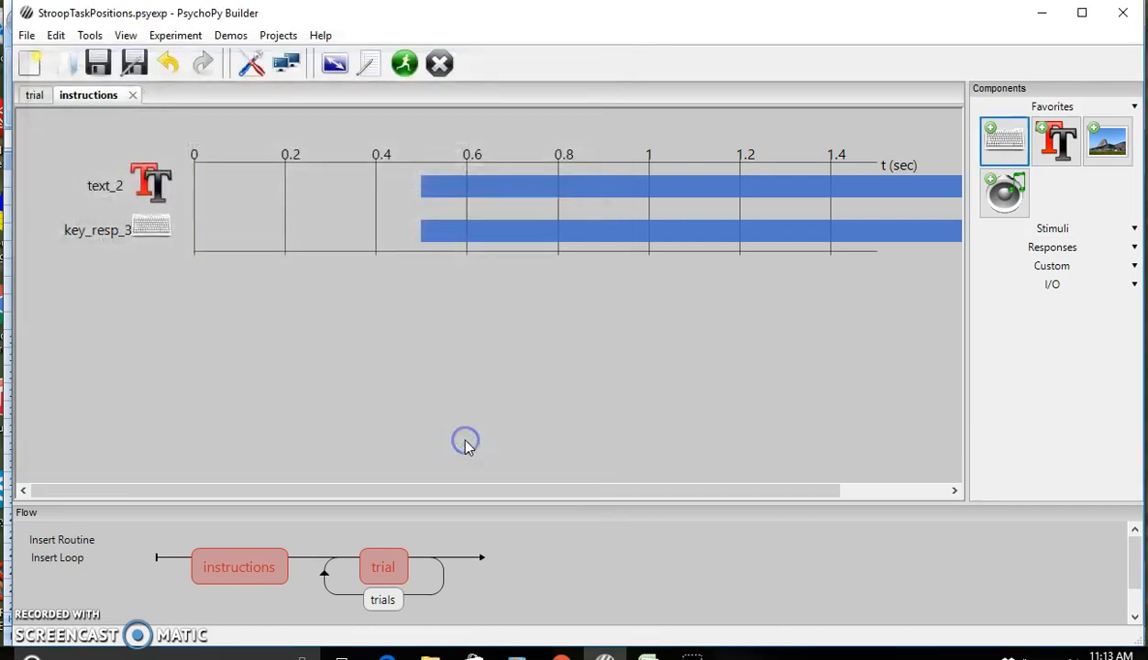
pyautogui.moveTo(394, 204)
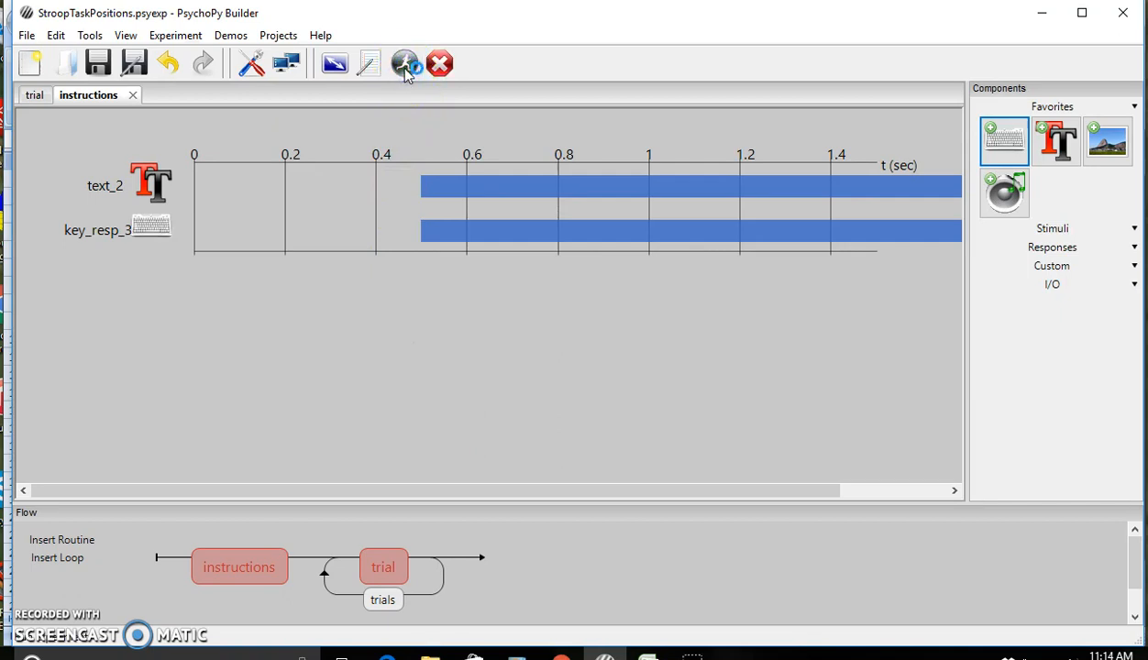
# - Launch a test run of StroopTaskPositions with the green Run button
pyautogui.click(406, 63)
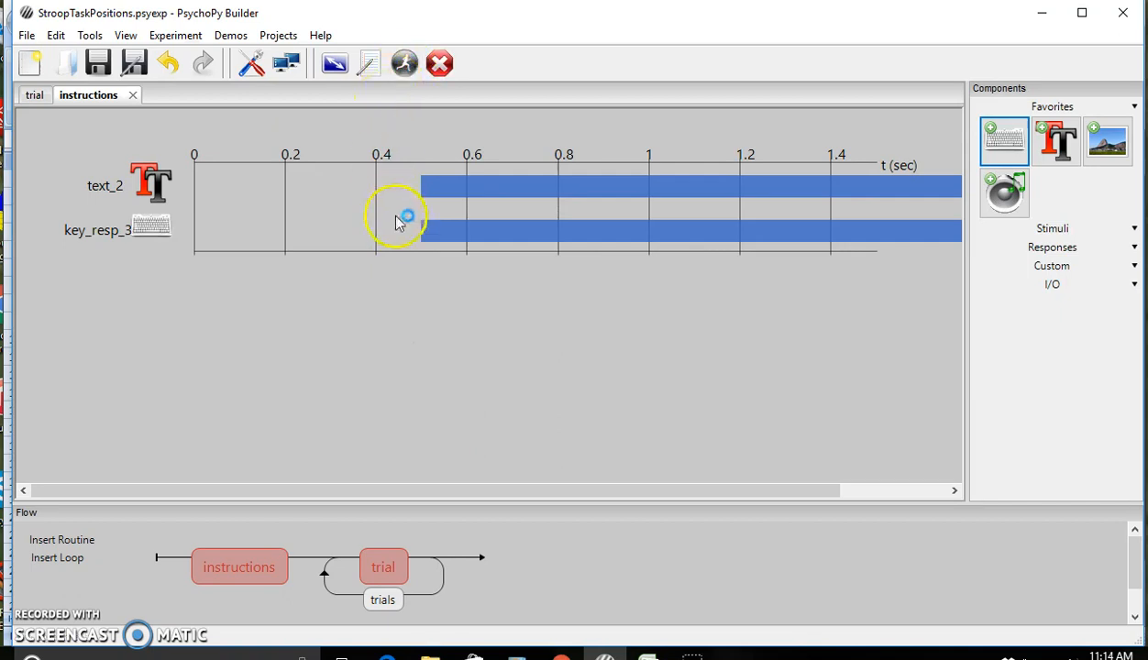